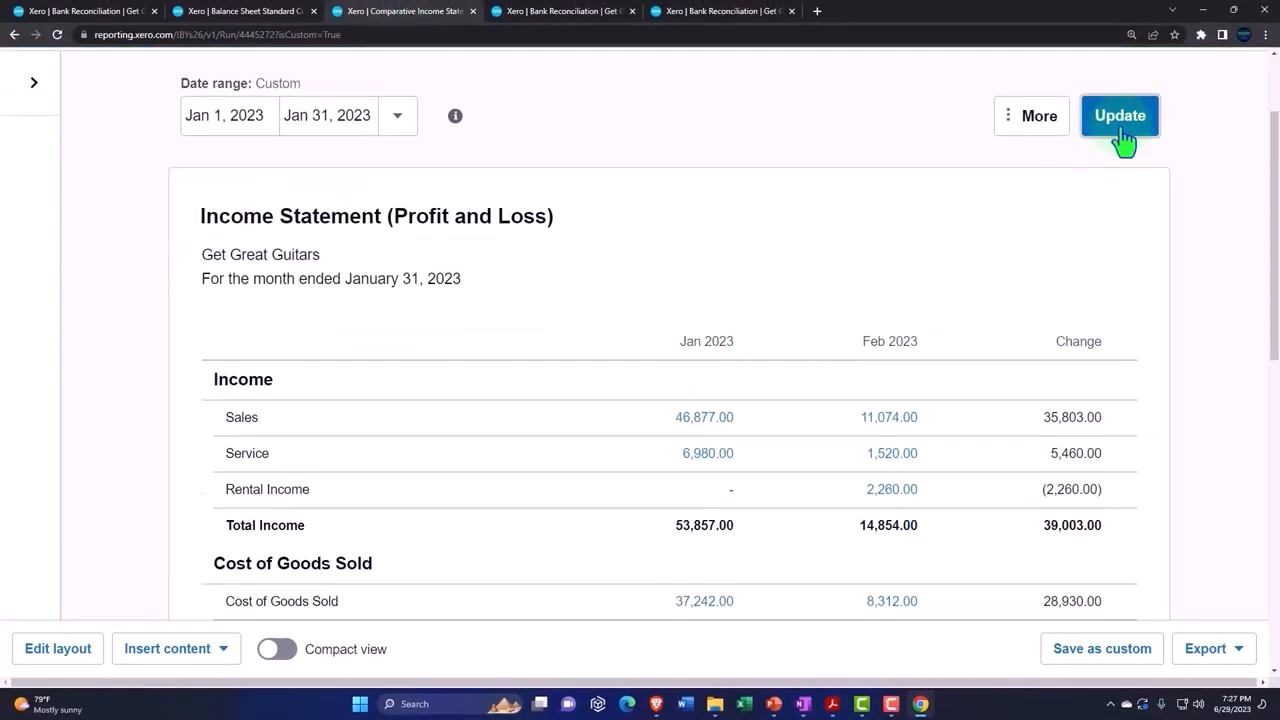
mouse_move(1042, 363)
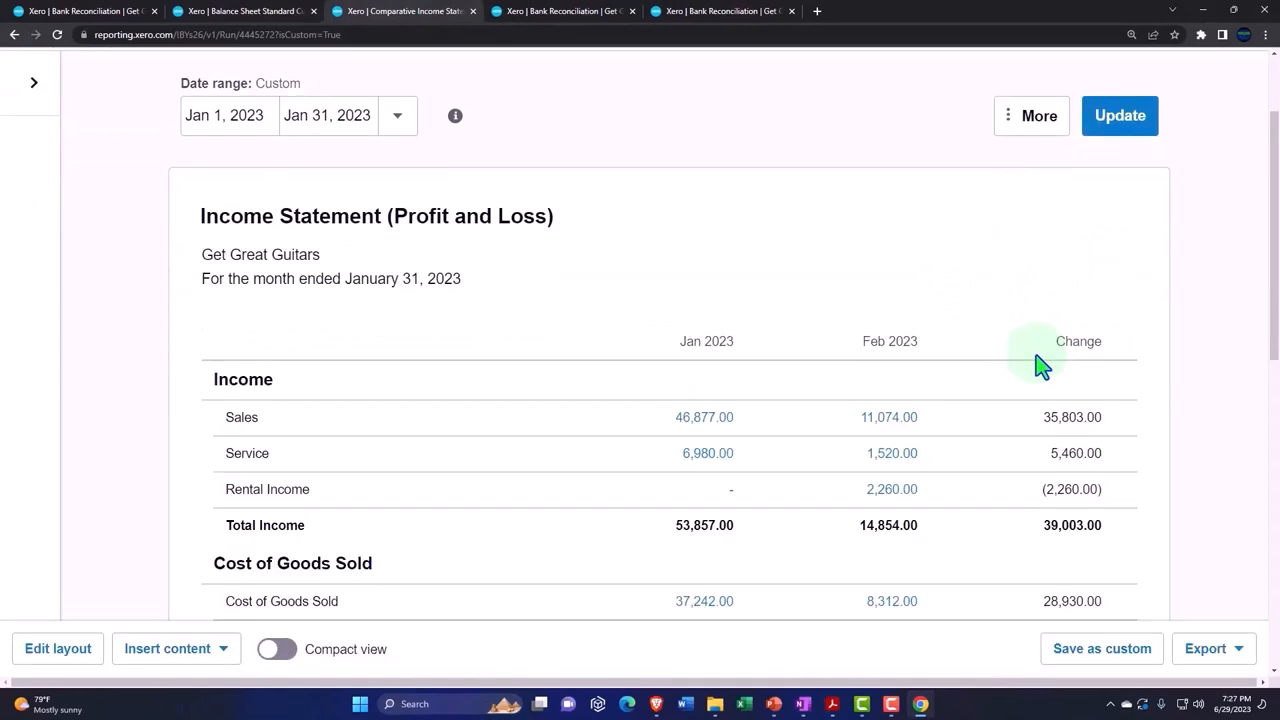
mouse_move(880, 341)
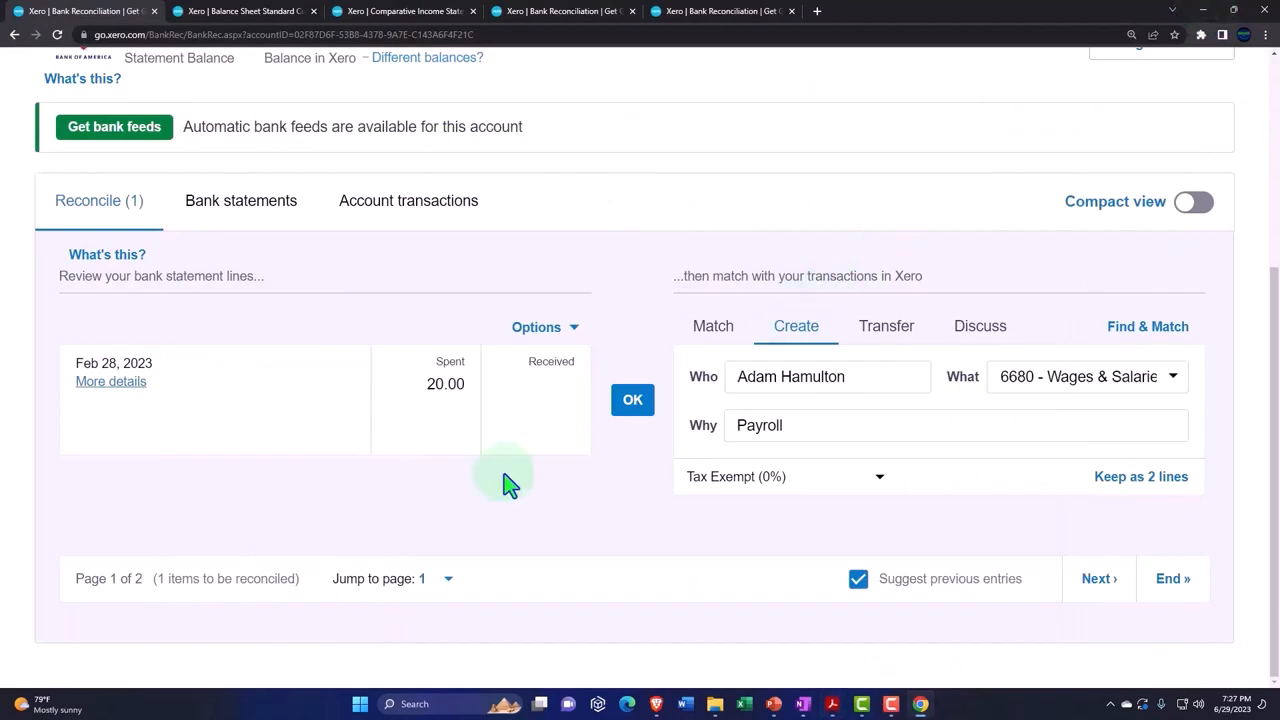
- Code the Feb 28 20.00 spent line to contact Bank and 6040 Bank Service Charges
left_click(827, 376)
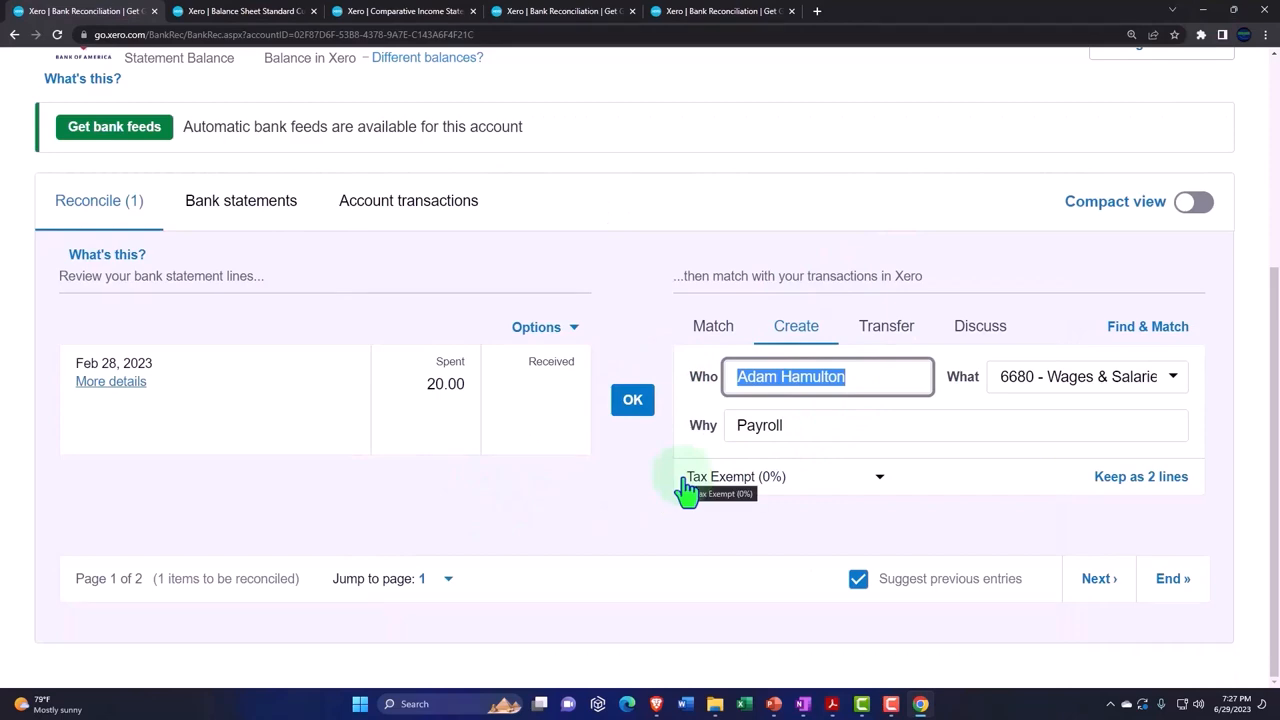
type("Ban")
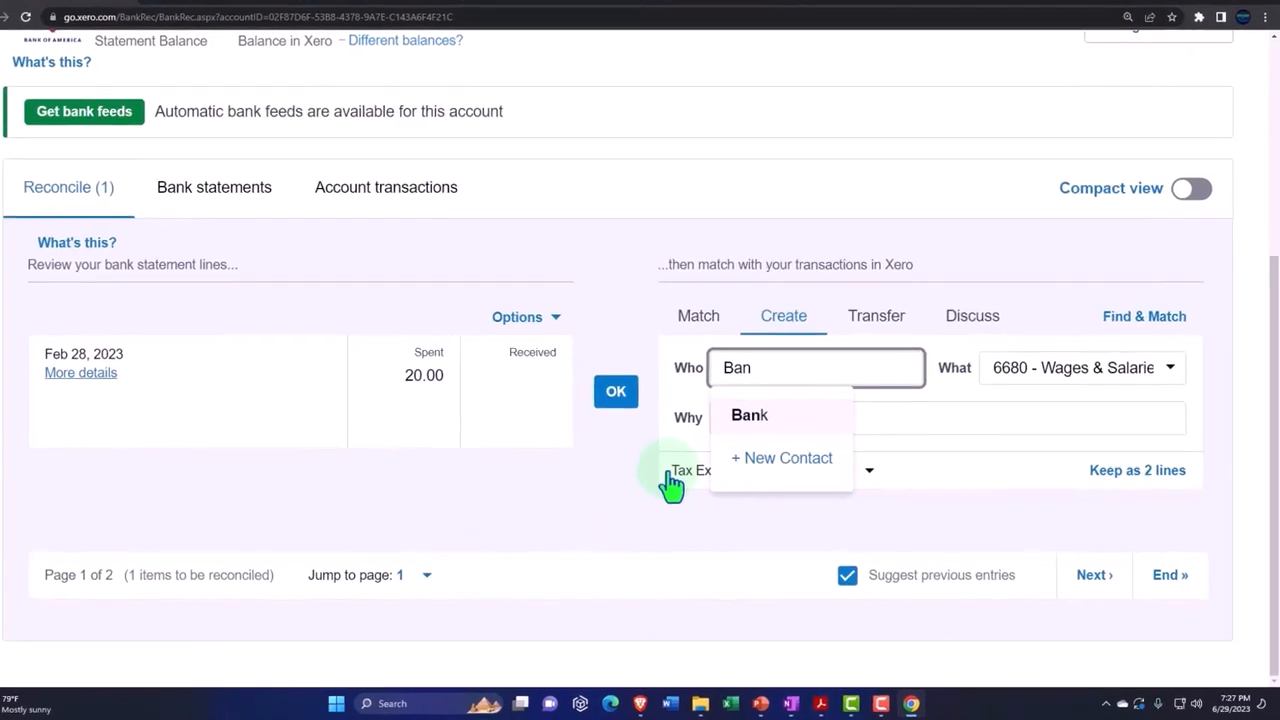
left_click(749, 415)
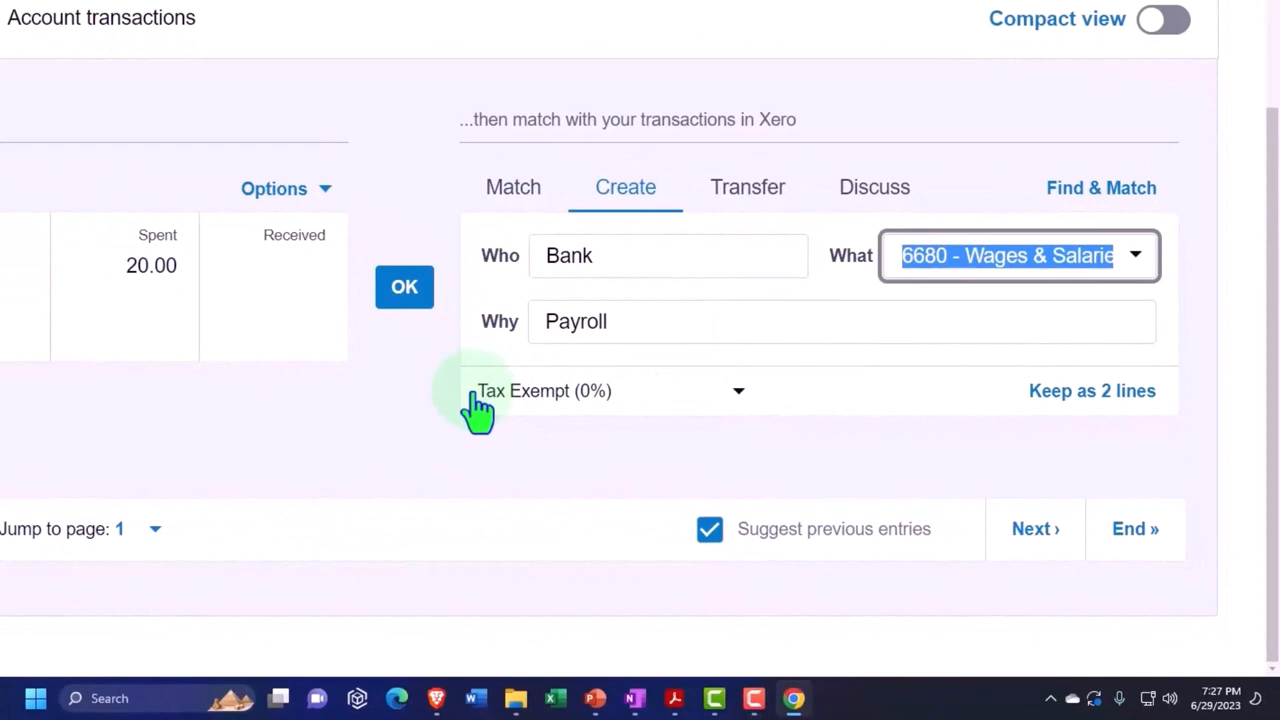
type("b")
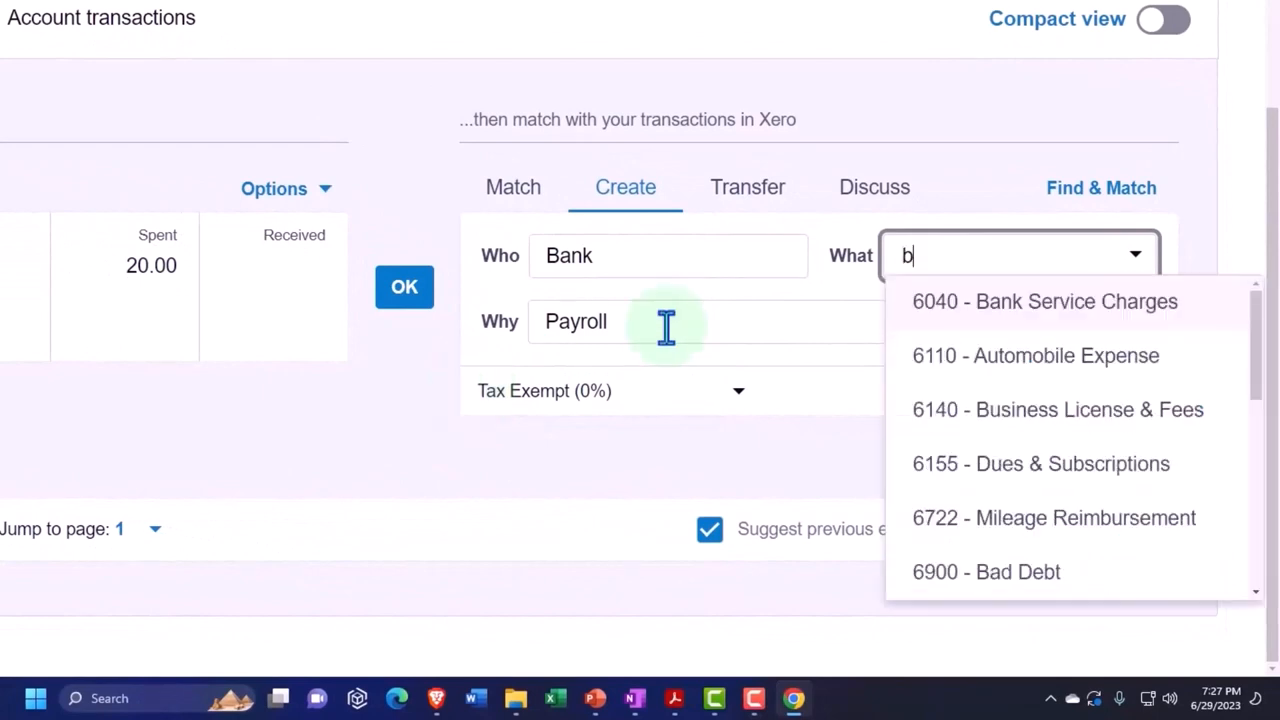
type("a")
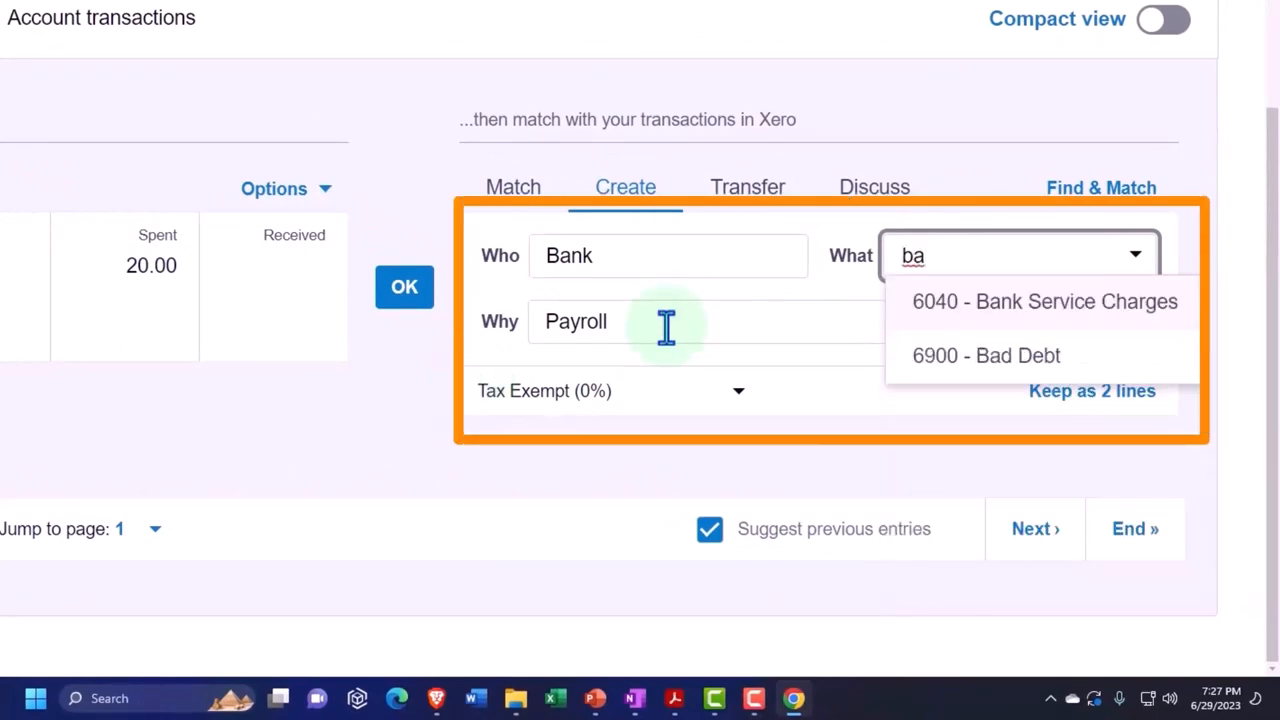
left_click(1044, 301)
type("Bank fee")
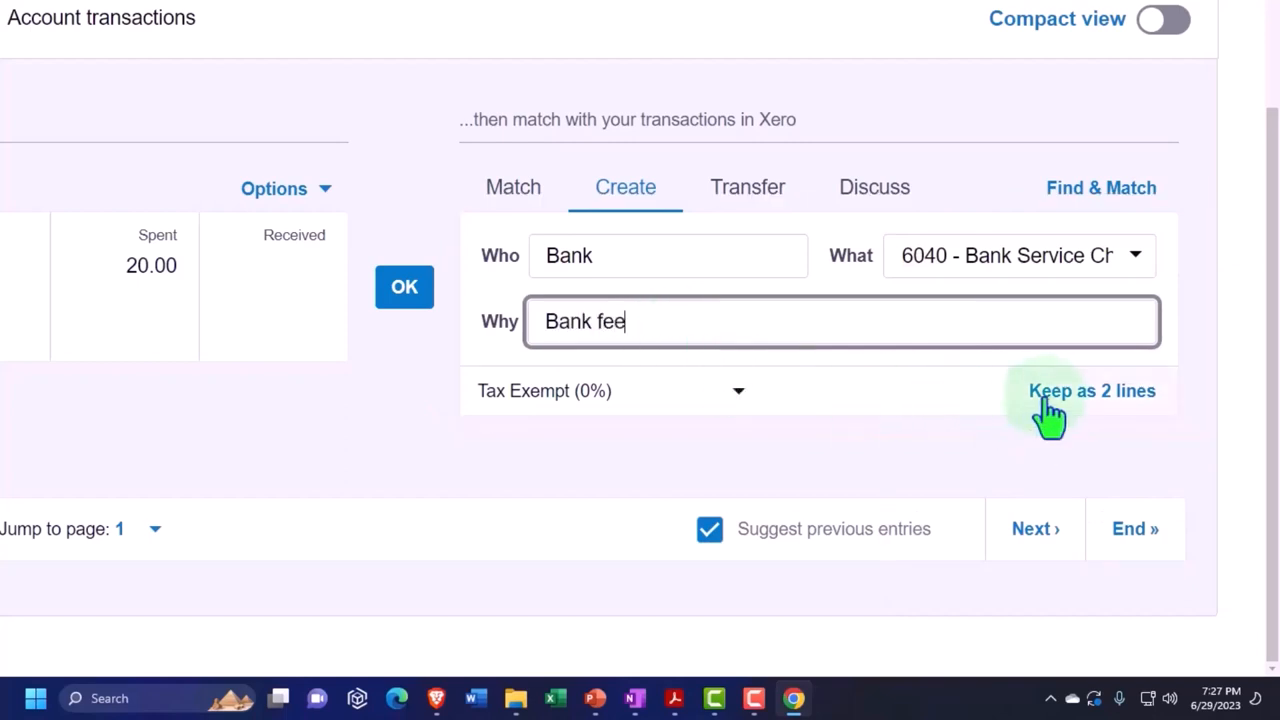
left_click(1091, 390)
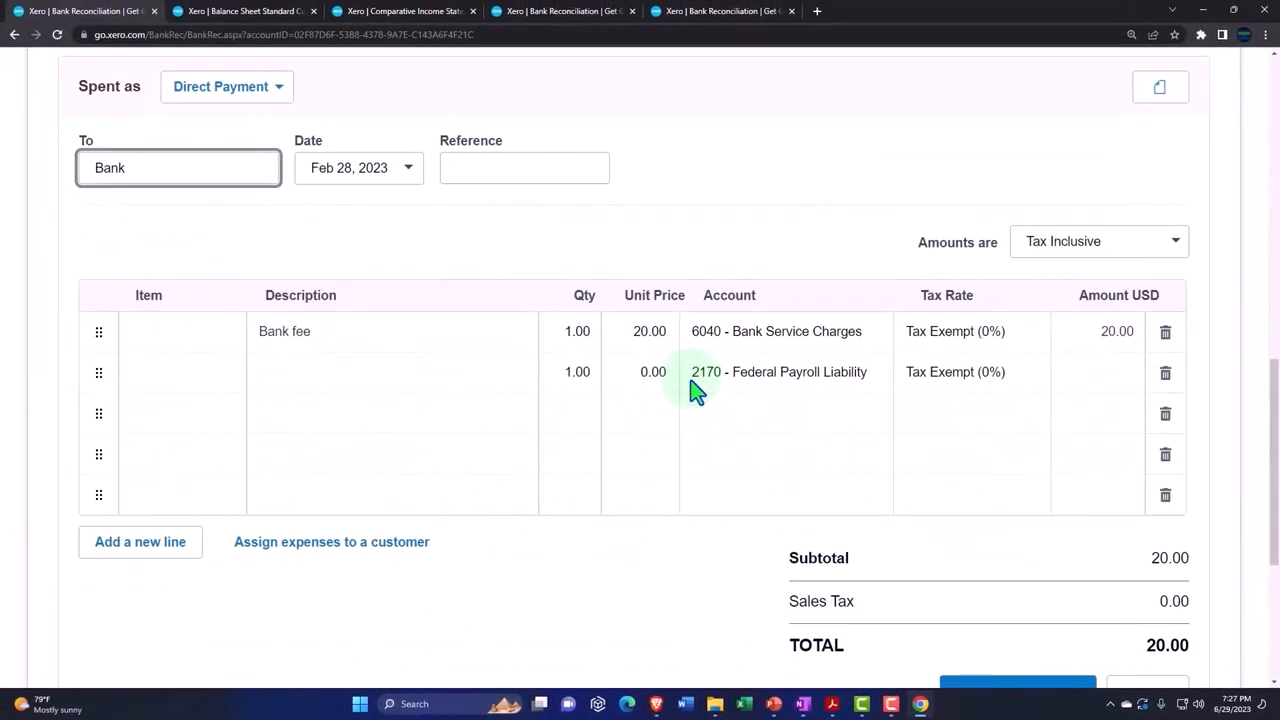
- Save the 20.00 bank fee spend transaction and reconcile the Feb 28 statement line
scroll("down", 3)
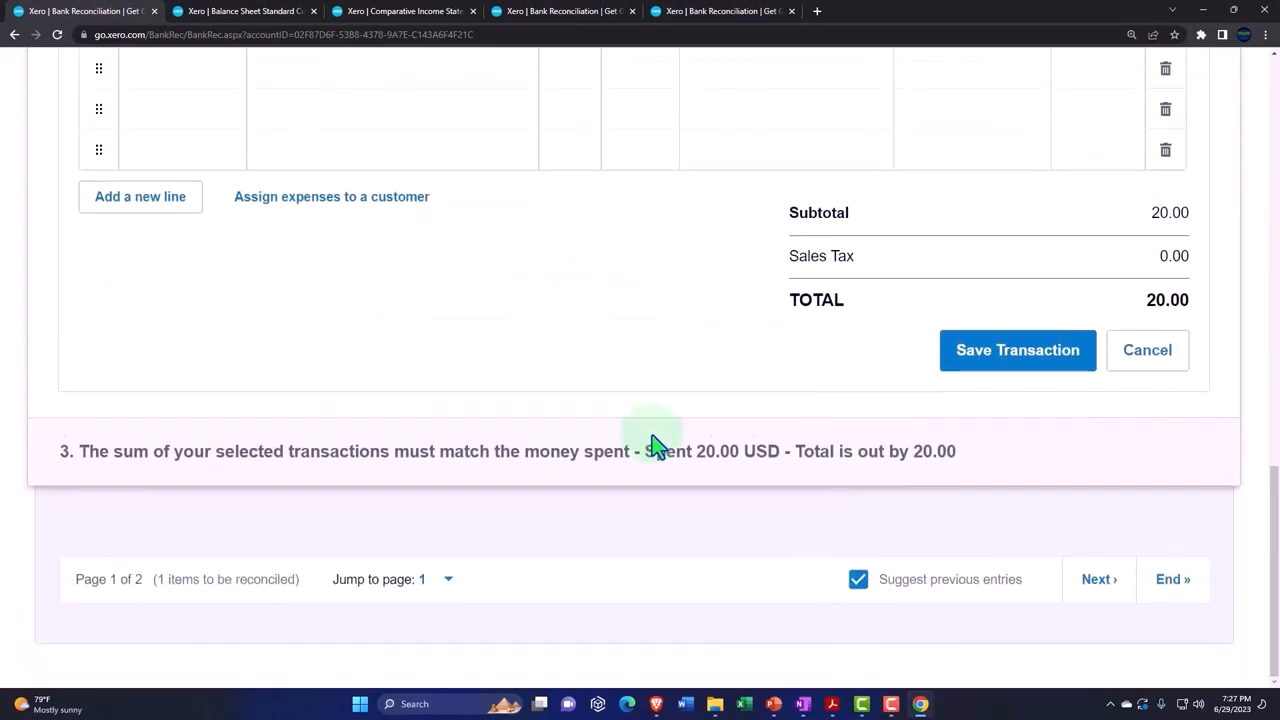
mouse_move(146, 607)
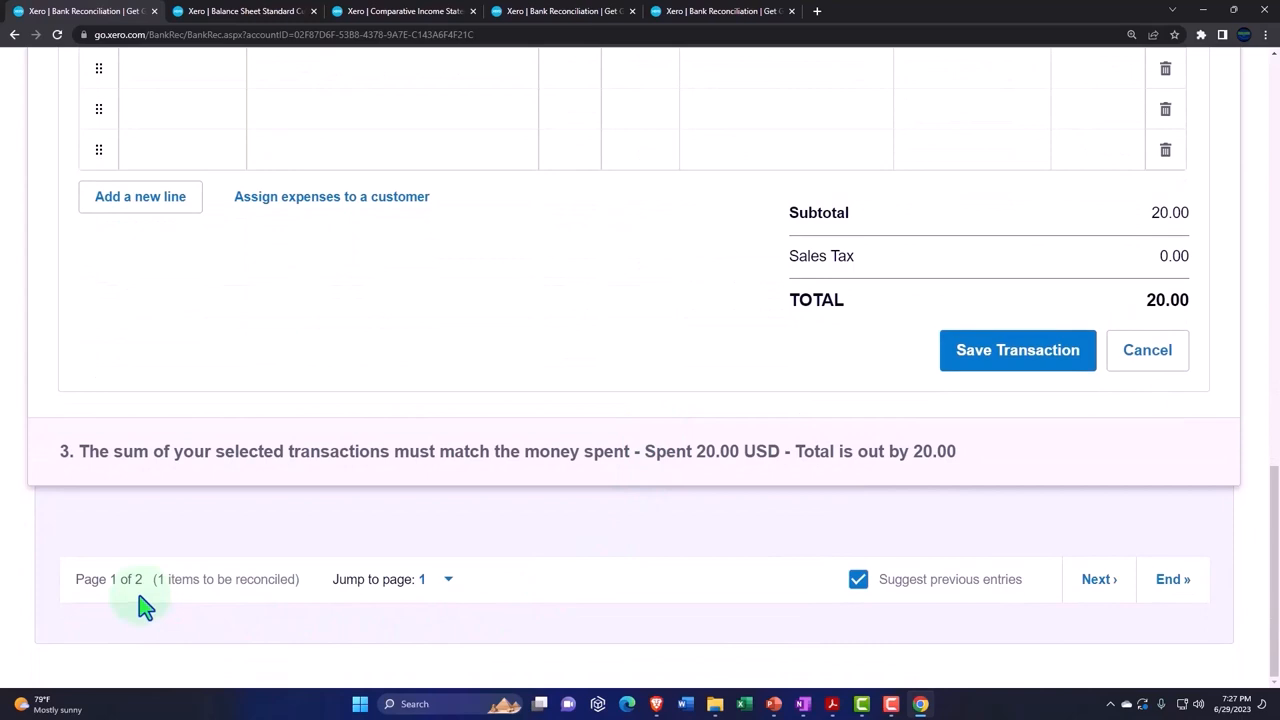
mouse_move(245, 573)
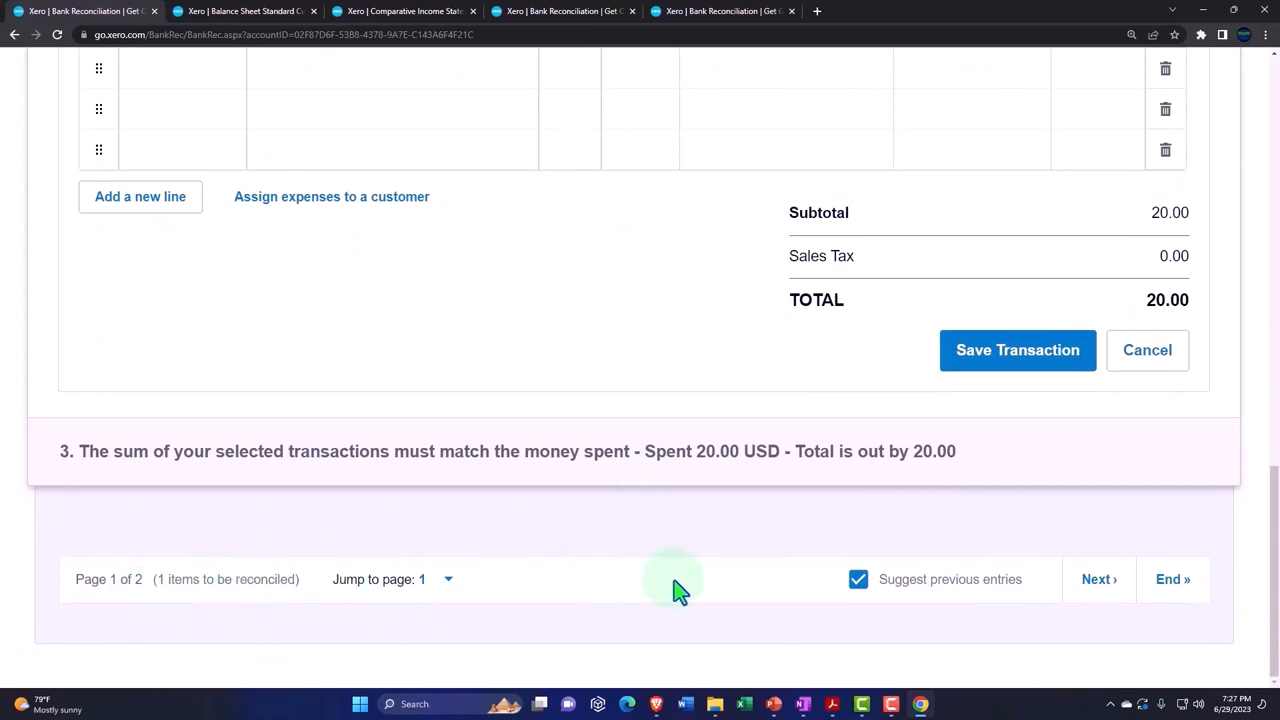
mouse_move(1098, 579)
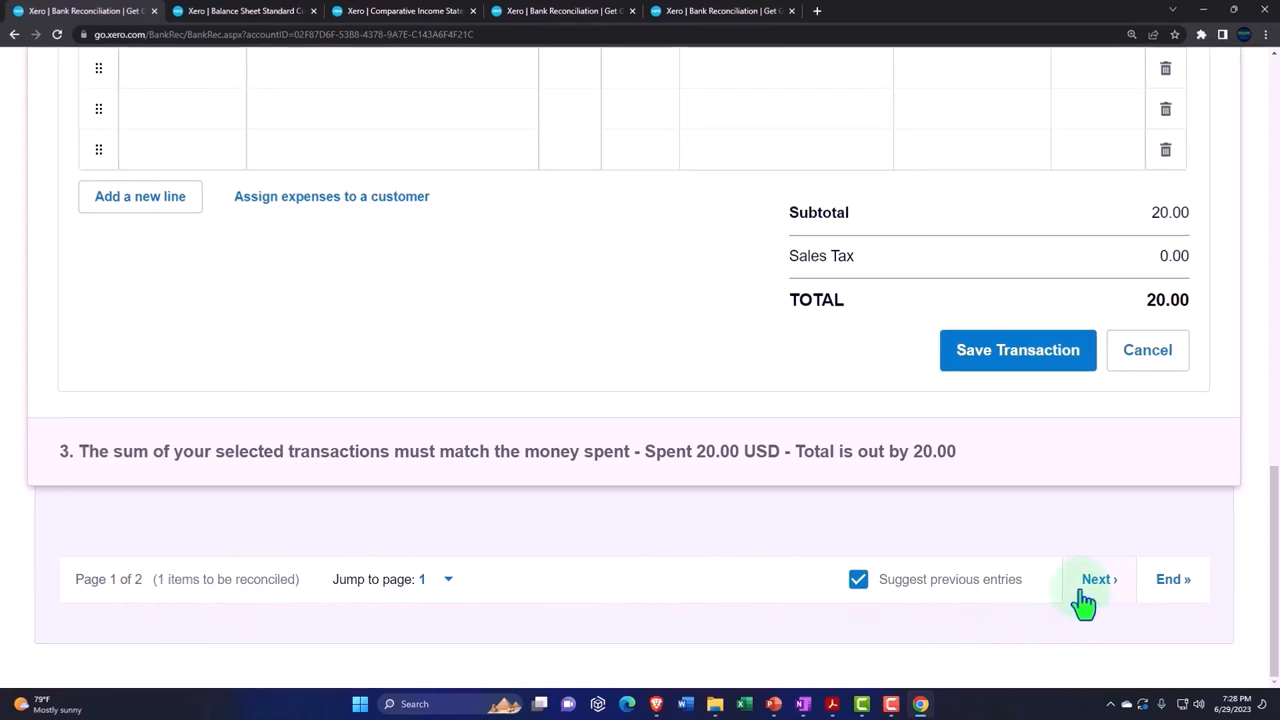
left_click(1017, 349)
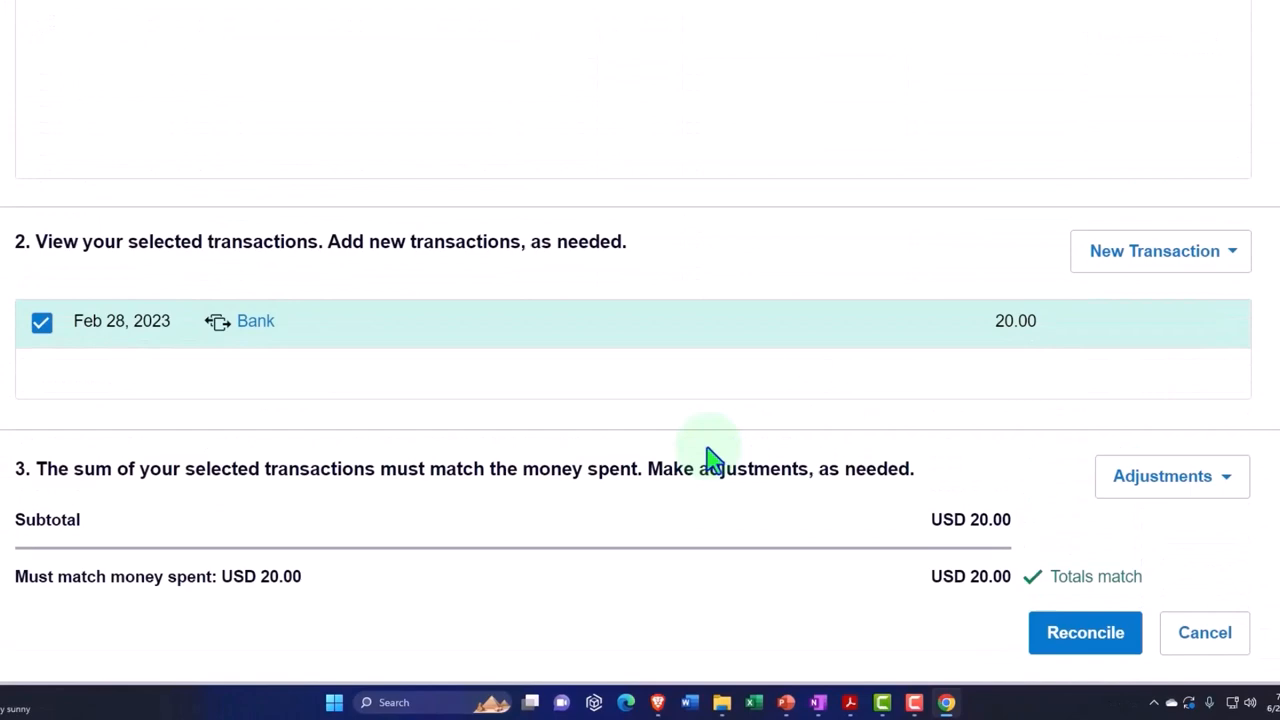
mouse_move(50, 360)
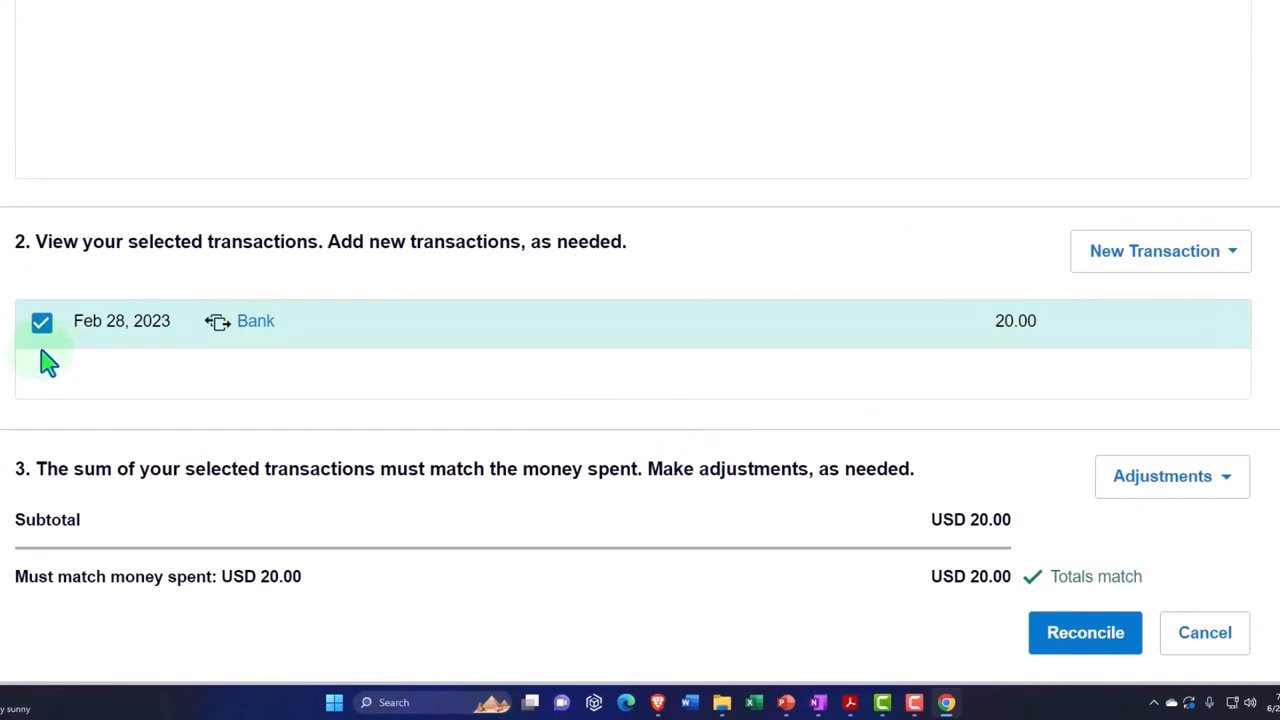
scroll("up", 3)
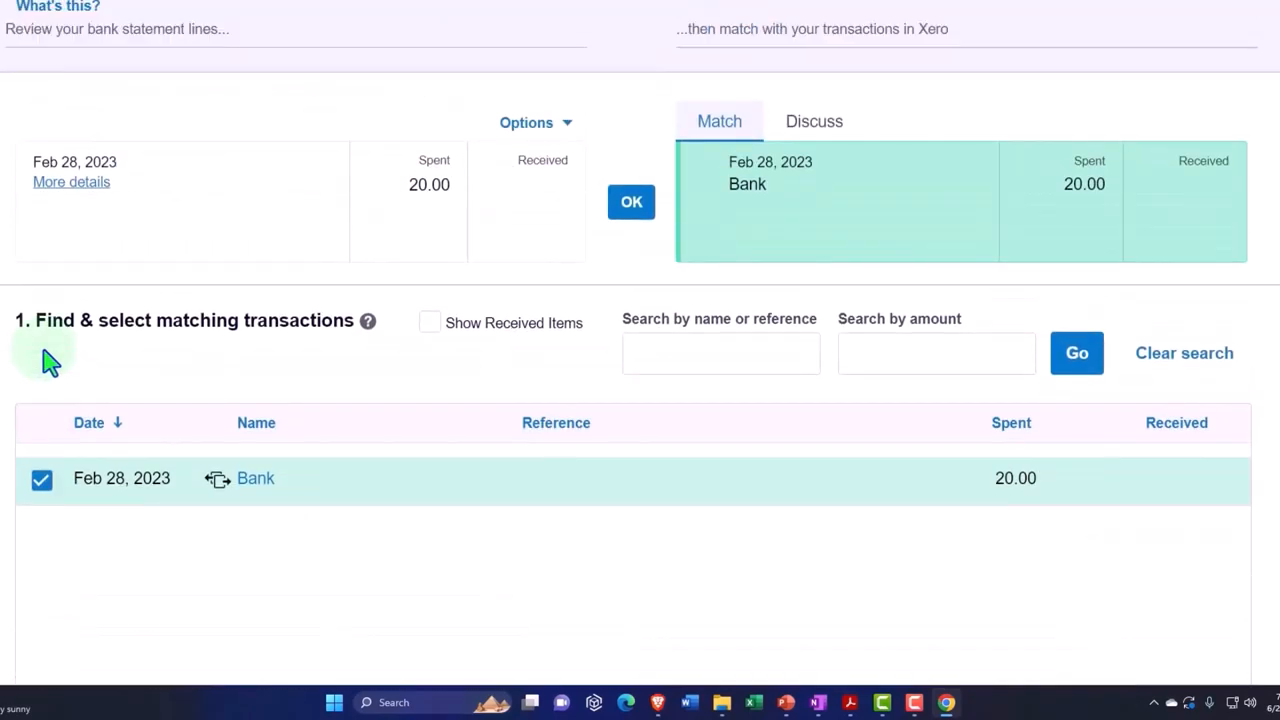
scroll("down", 3)
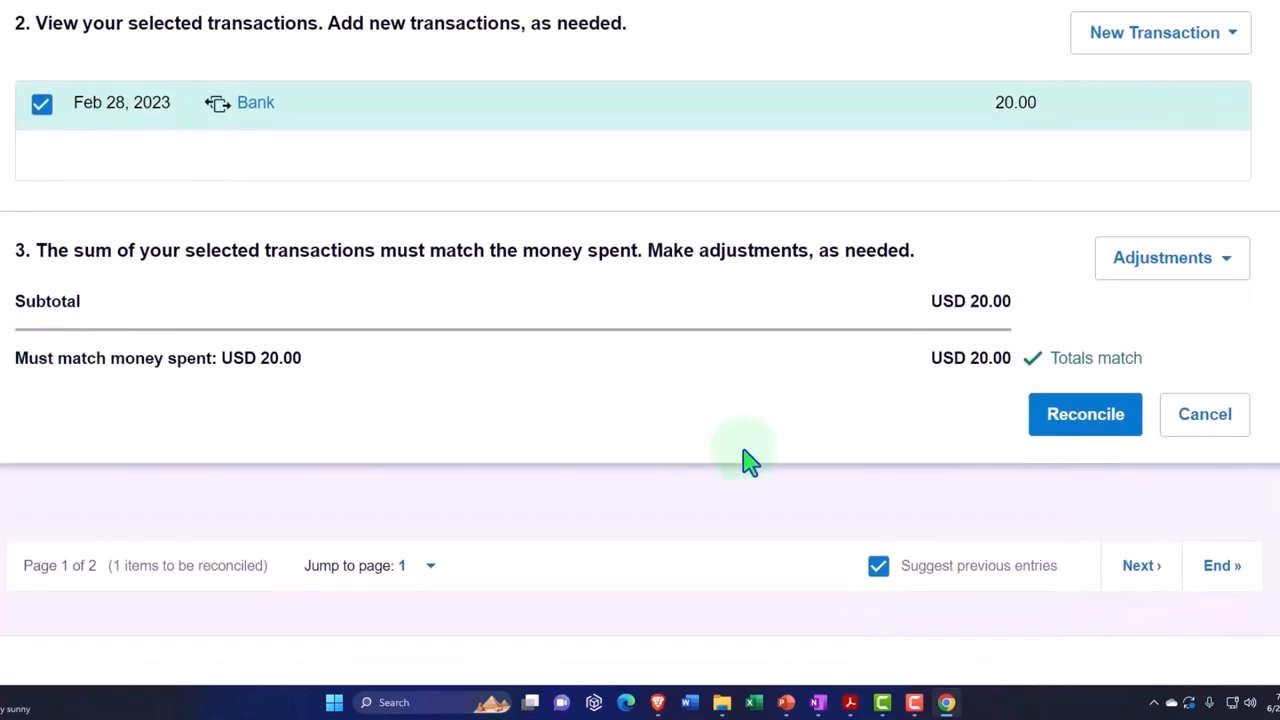
left_click(1085, 414)
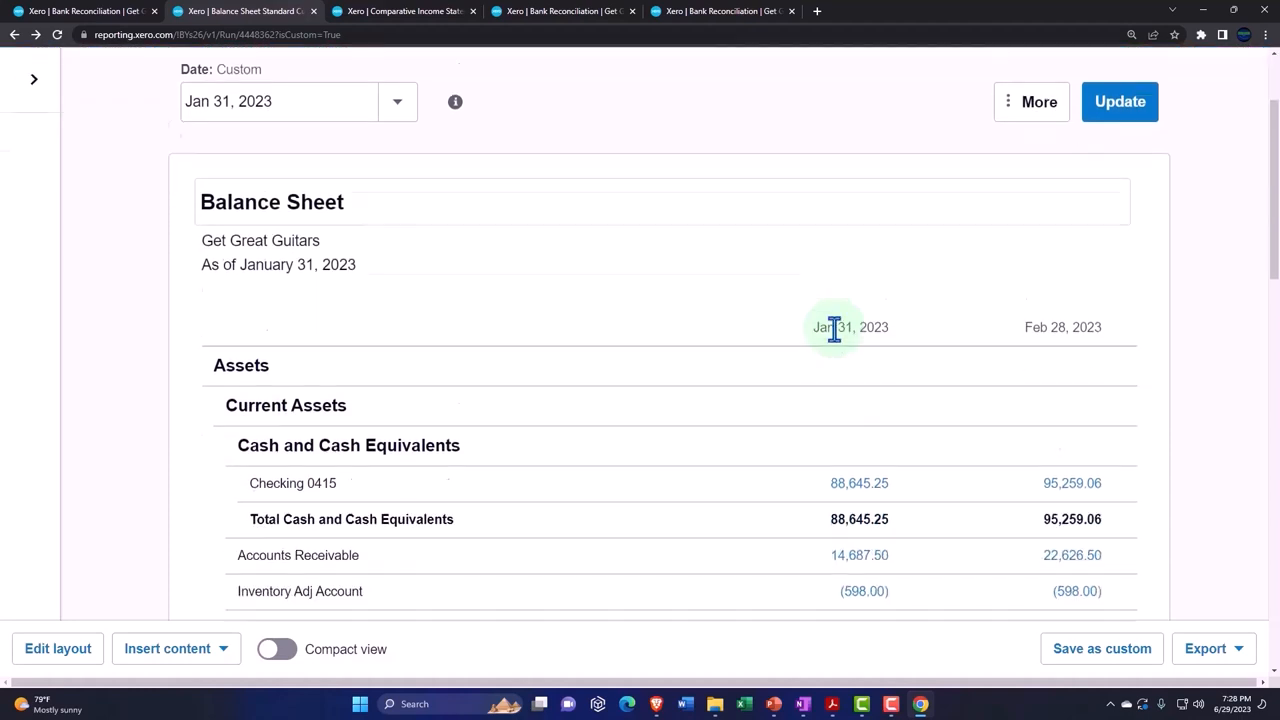
- Drill into the Feb 28, 2023 Checking 0415 balance of 95,259.06
left_click(1071, 401)
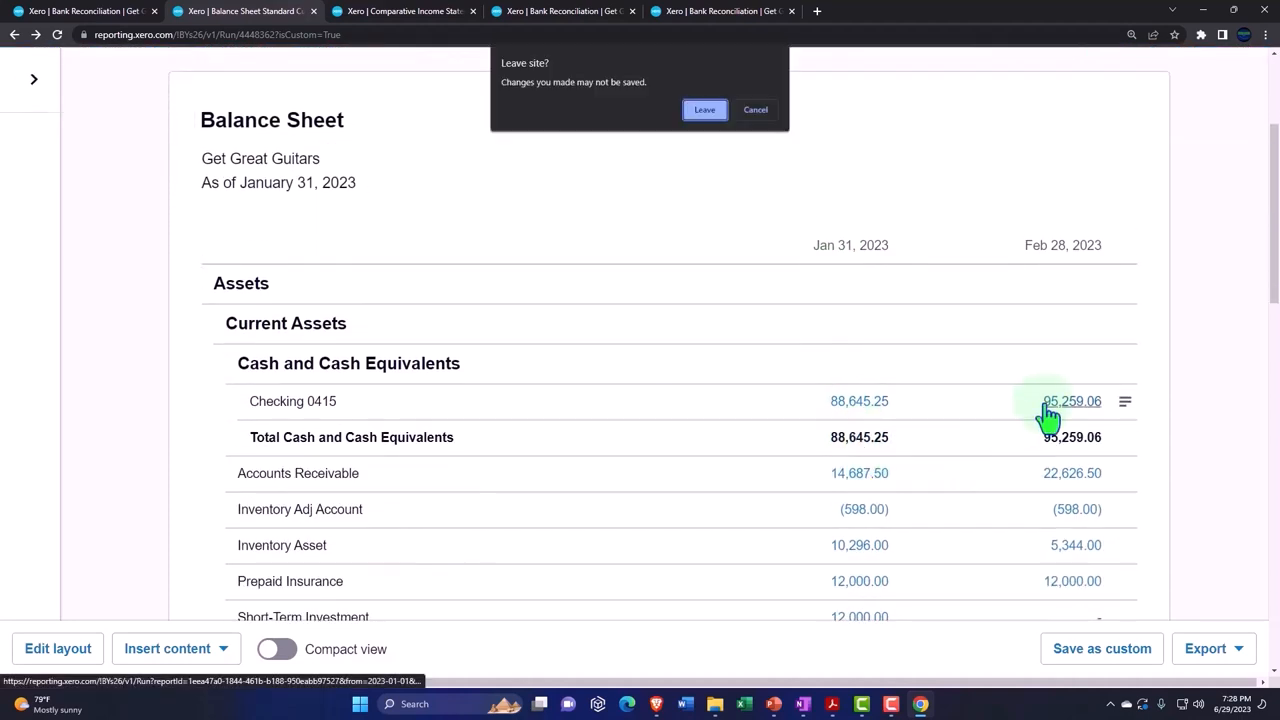
left_click(704, 110)
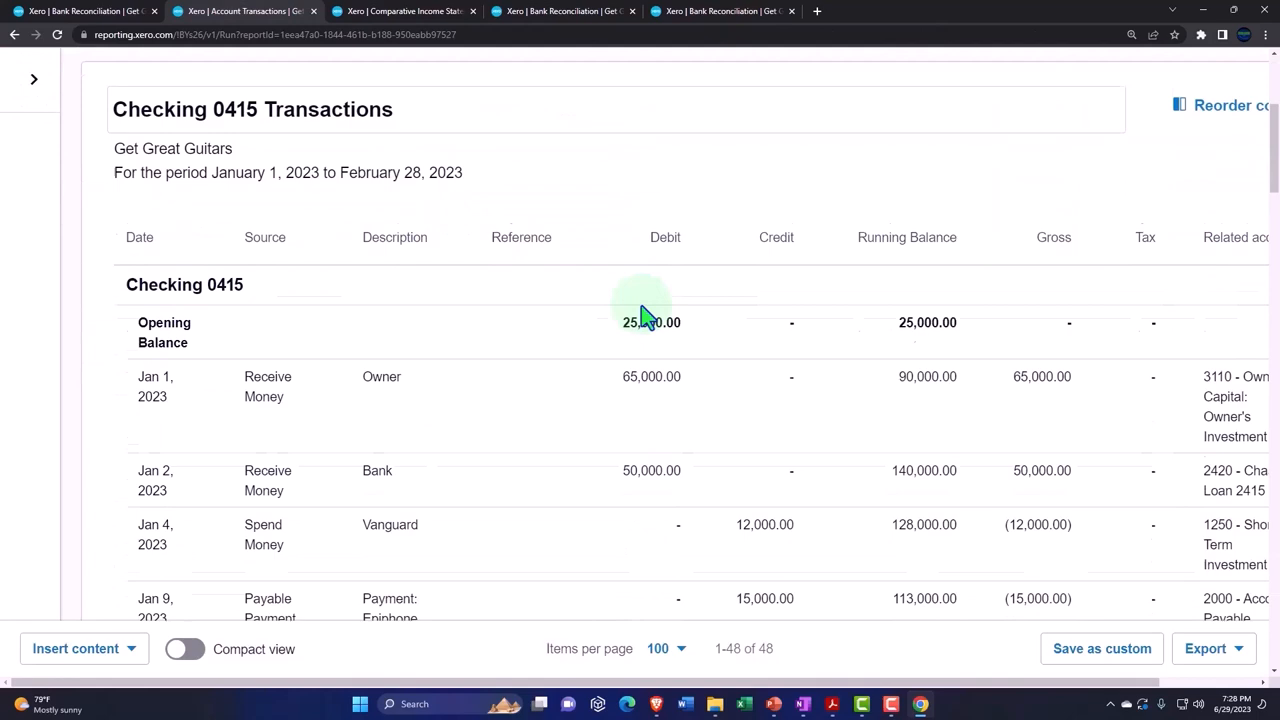
scroll("down", 3)
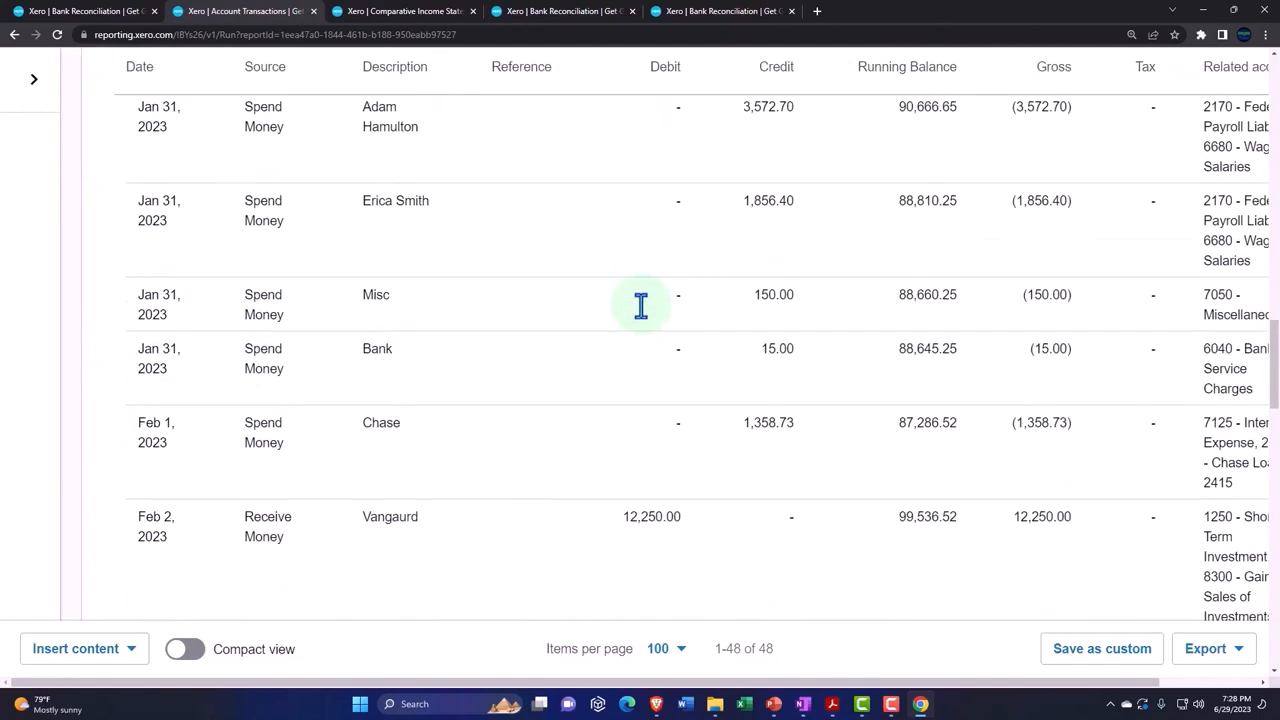
scroll("down", 3)
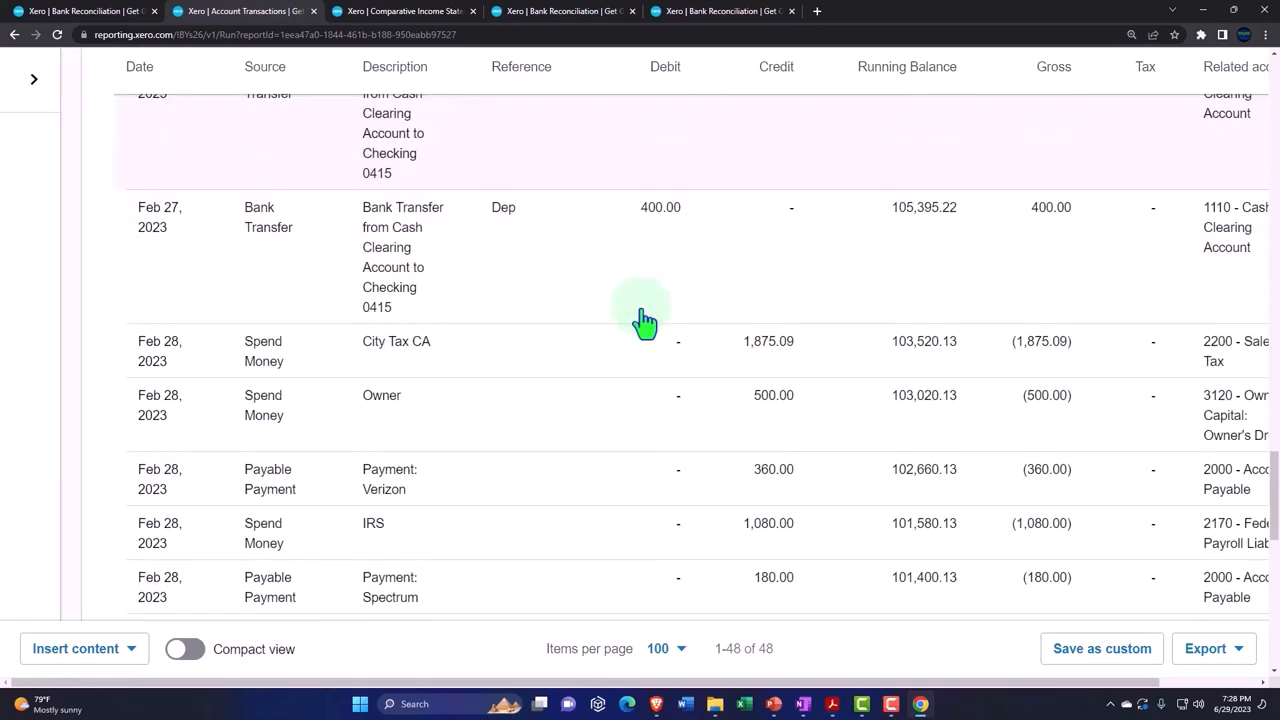
scroll("down", 3)
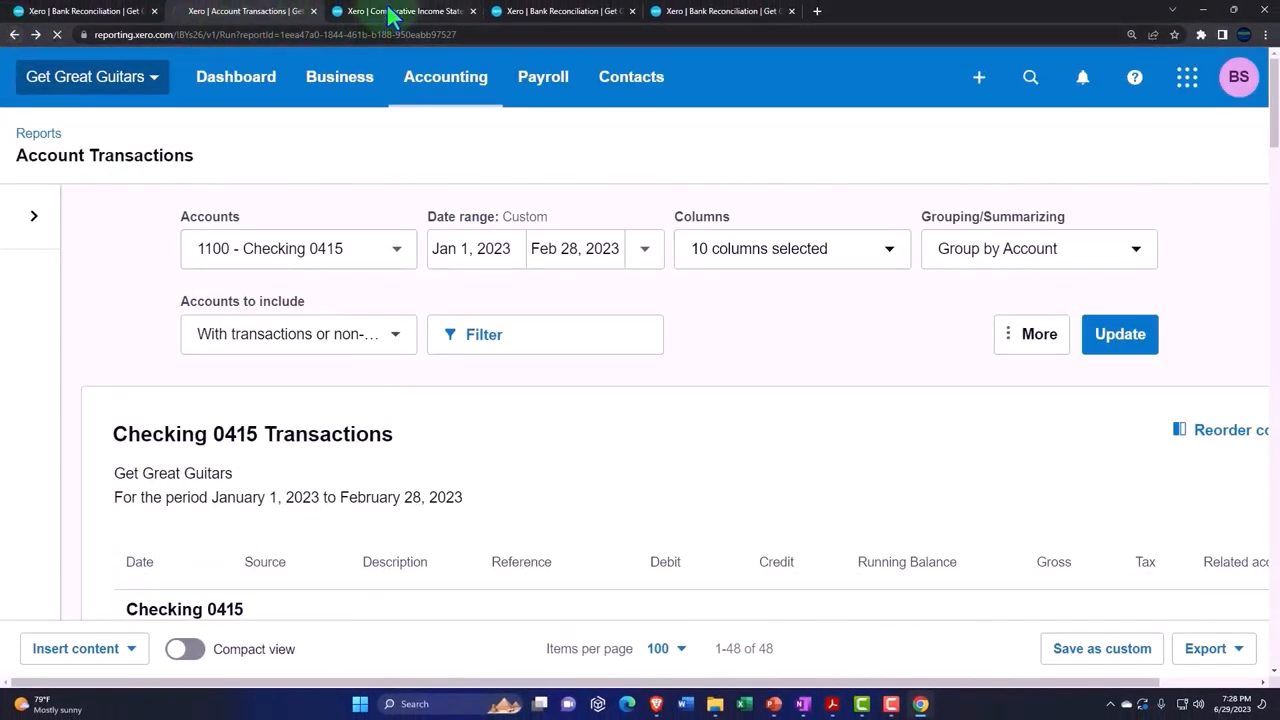
- Inspect February 2023 Bank Service Charges of 20.00 under Operating Expenses
left_click(400, 11)
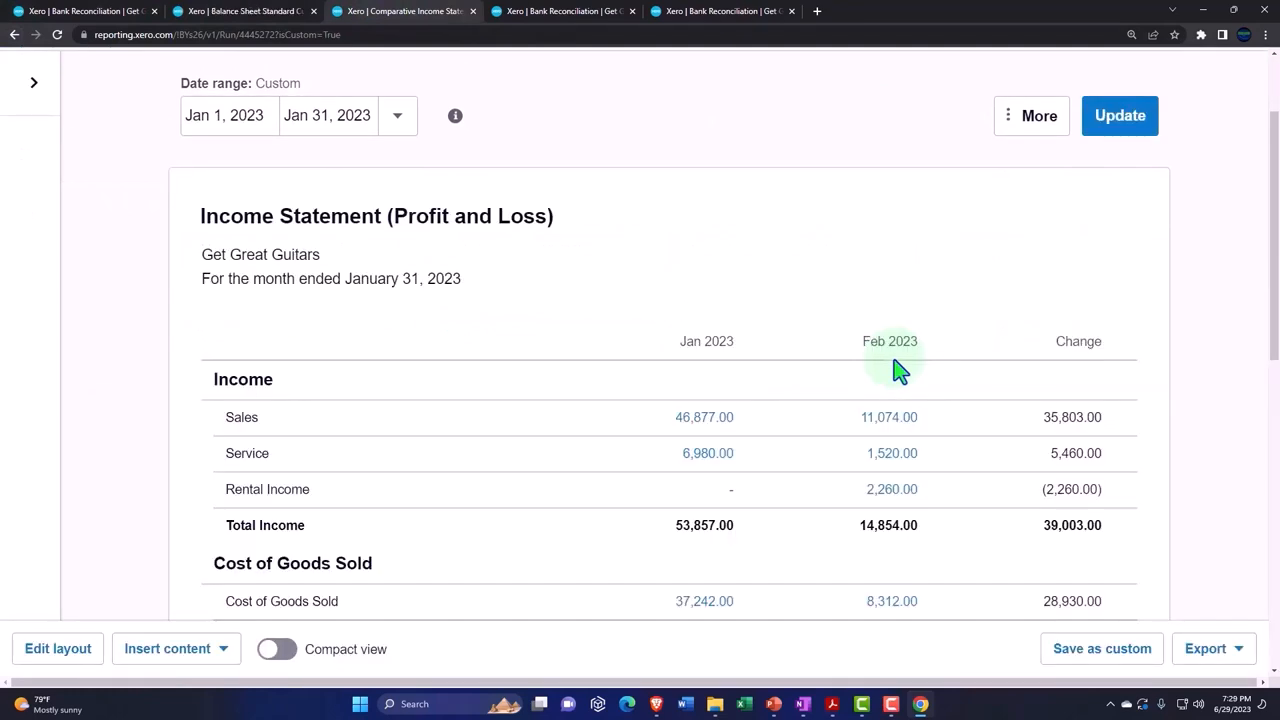
scroll("down", 3)
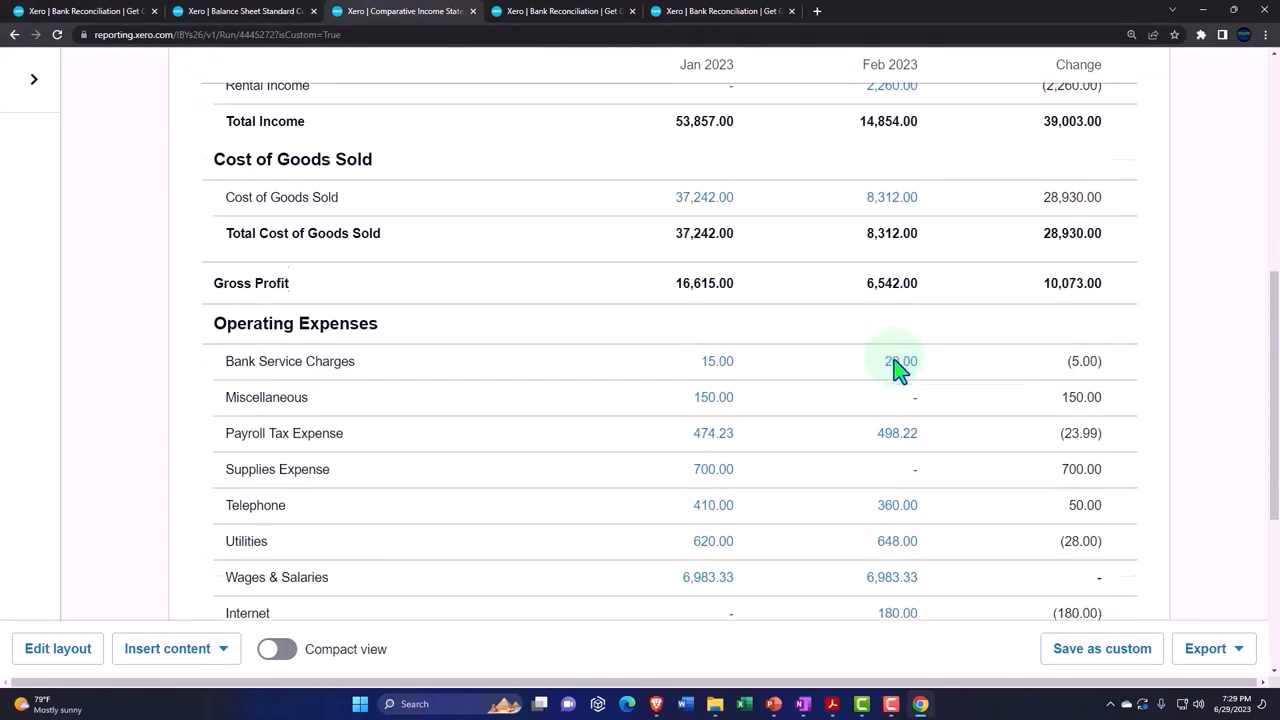
scroll("down", 3)
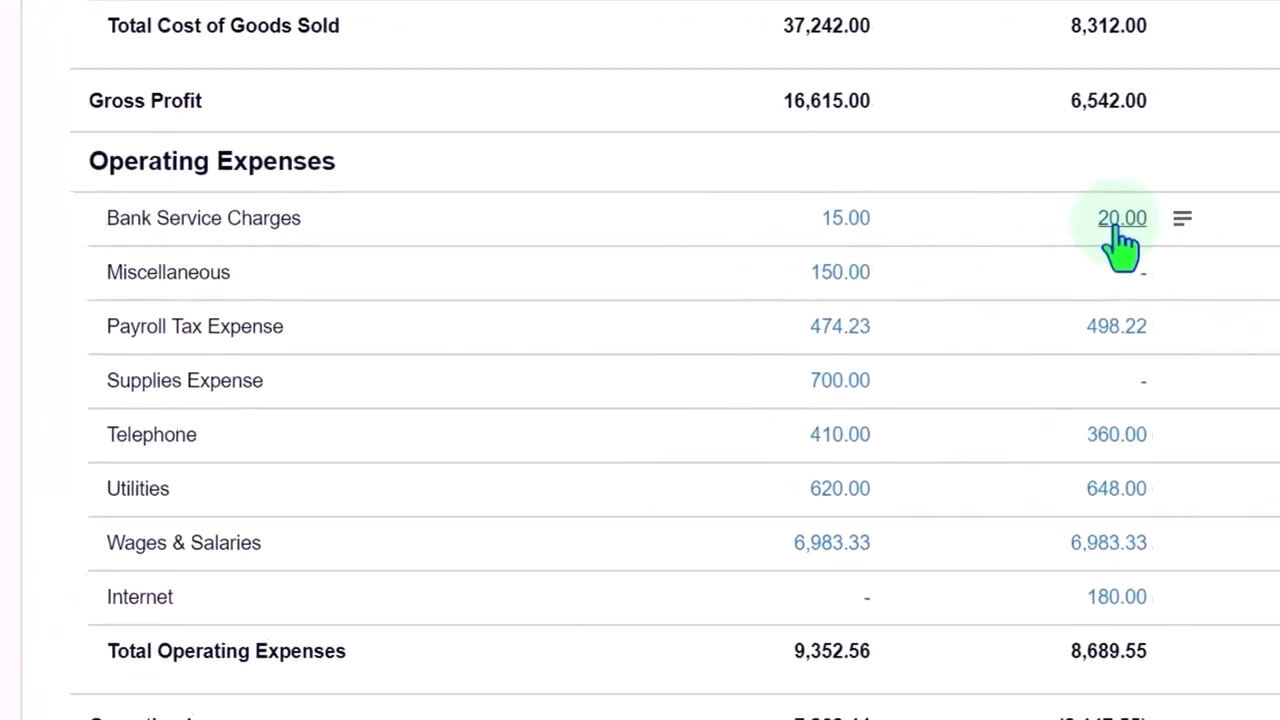
left_click(1121, 218)
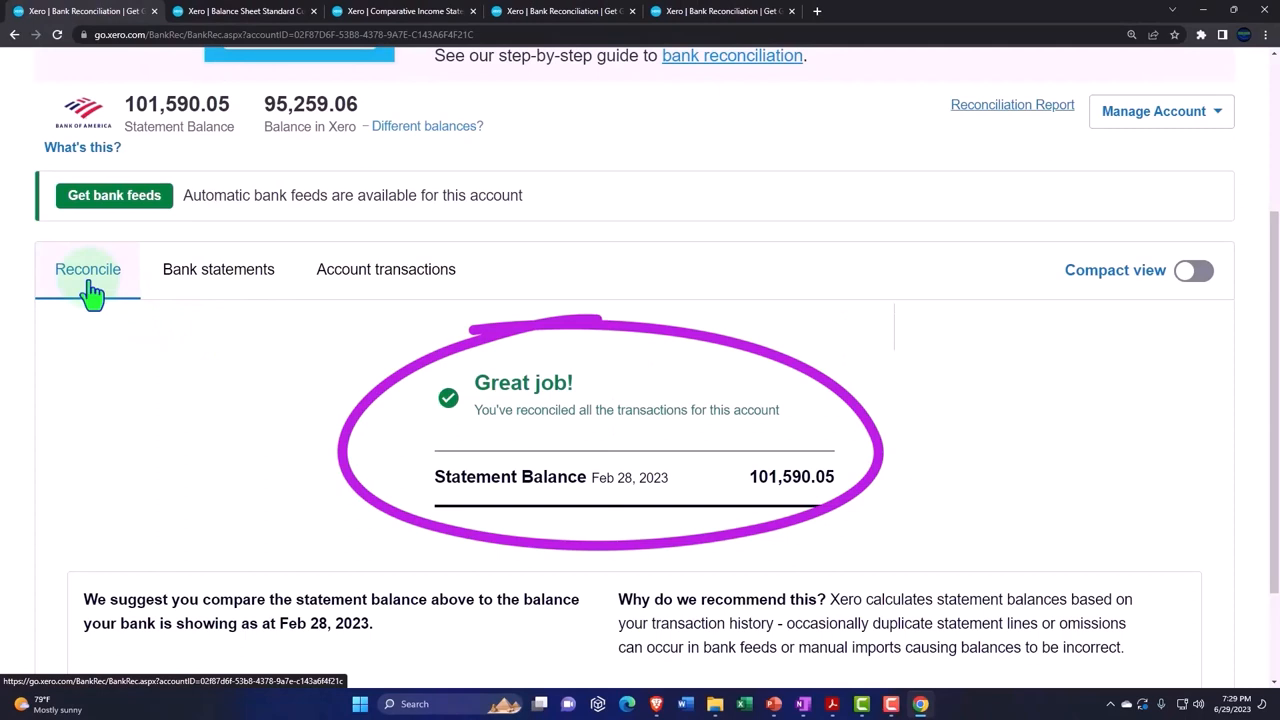
mouse_move(218, 269)
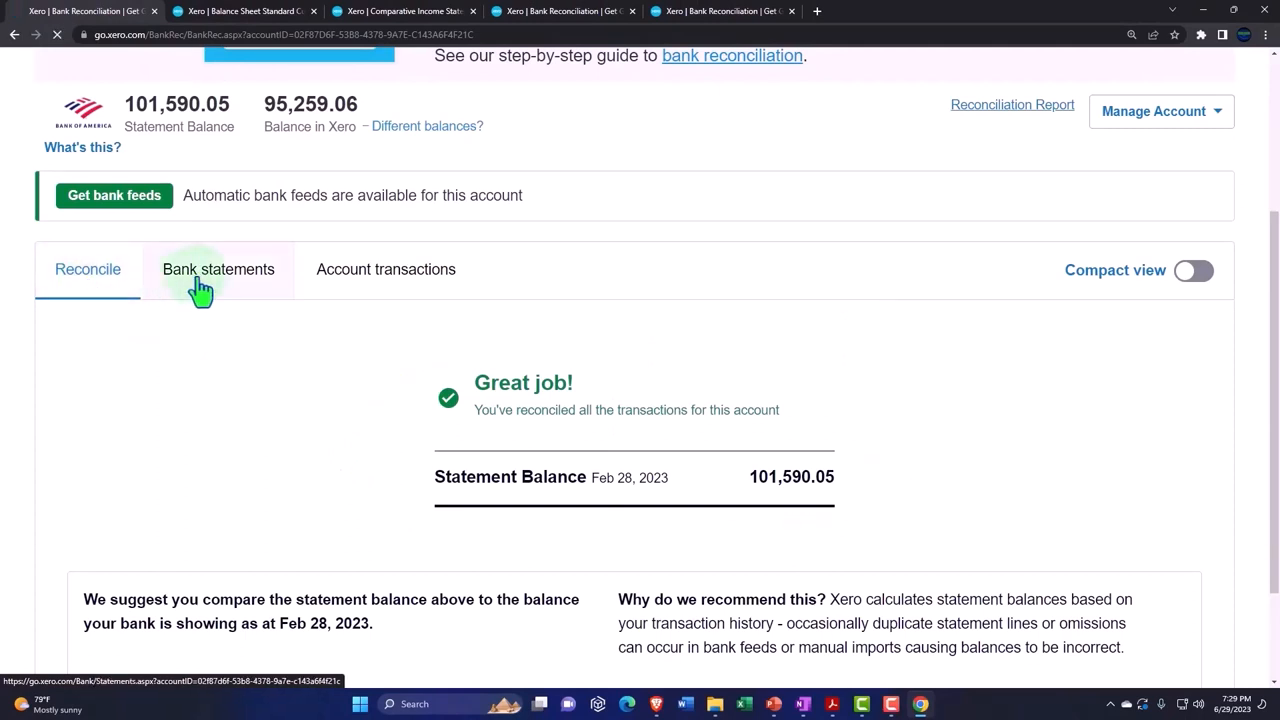
- Show Checking 0415 statement lines and check the PDF's 51,981.20 total additions
left_click(218, 269)
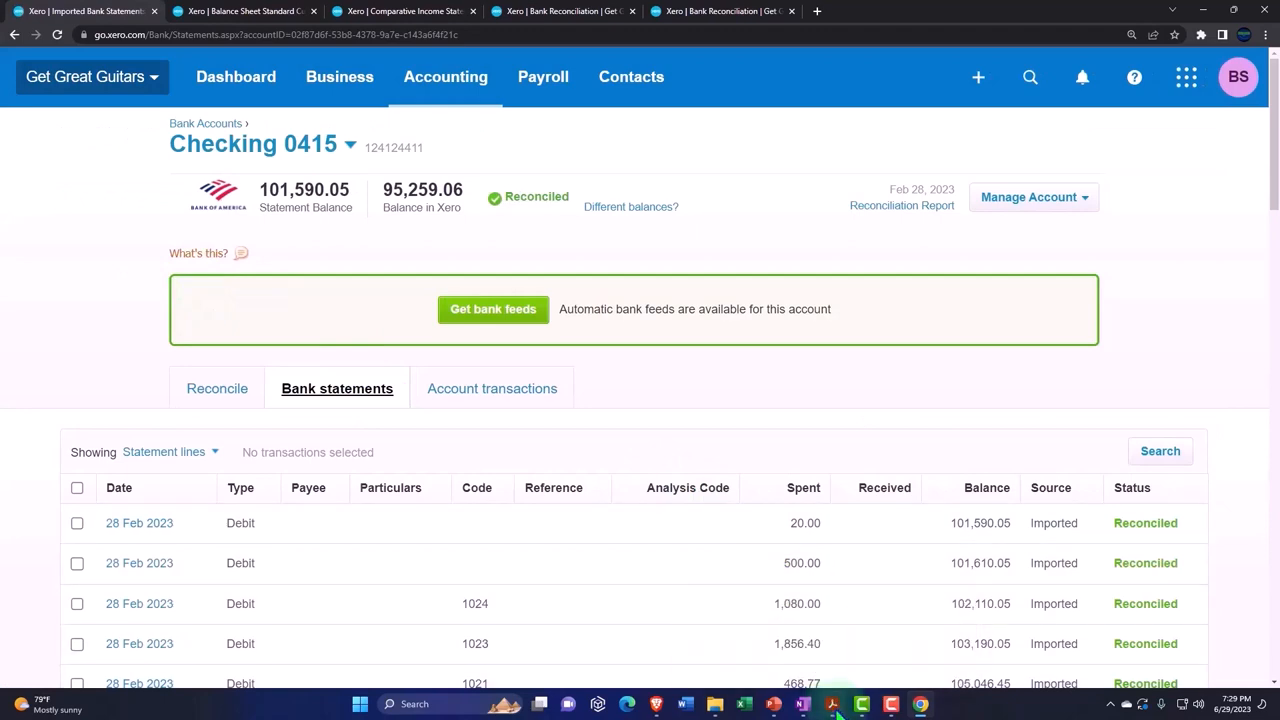
left_click(833, 704)
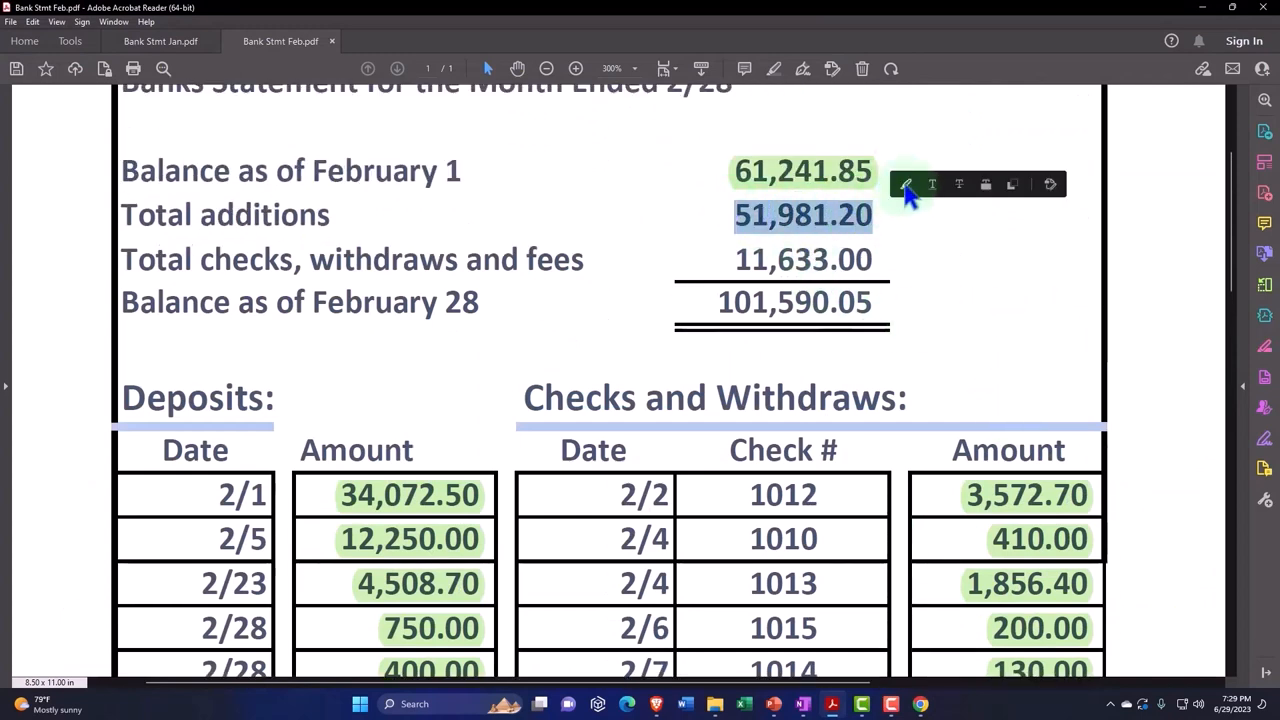
left_click_drag(800, 120, 910, 330)
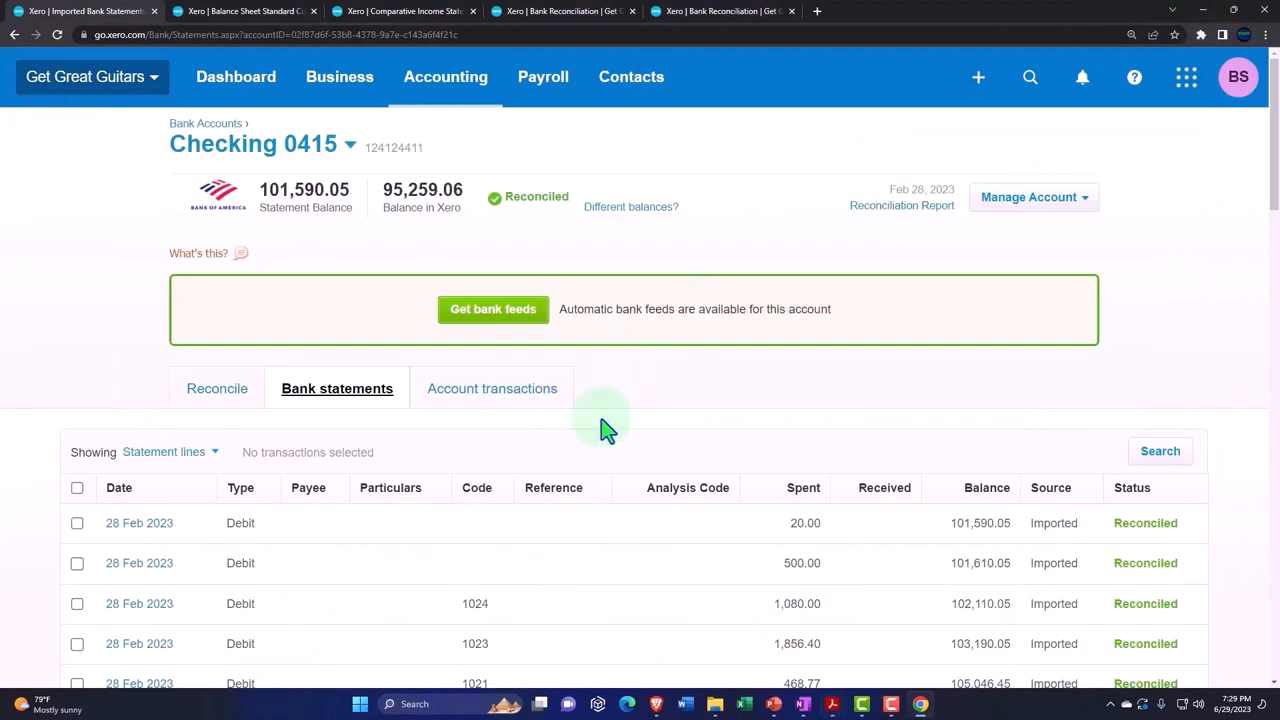
scroll("down", 3)
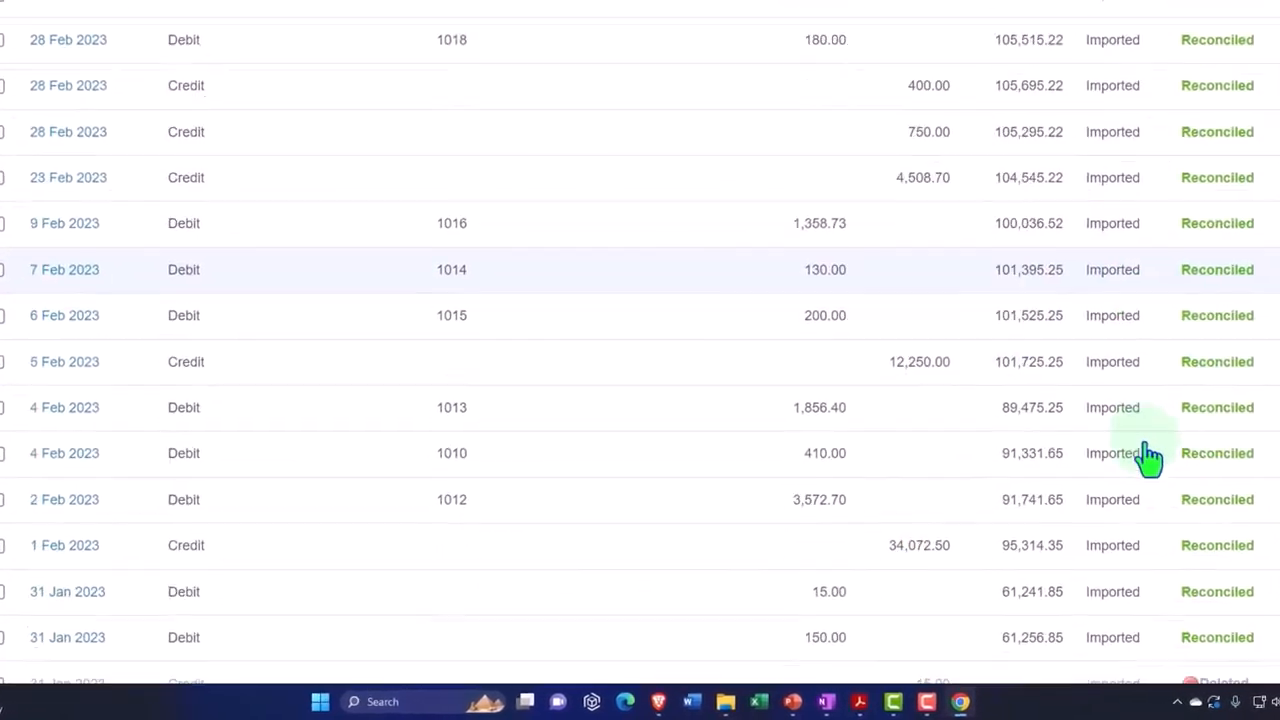
scroll("down", 3)
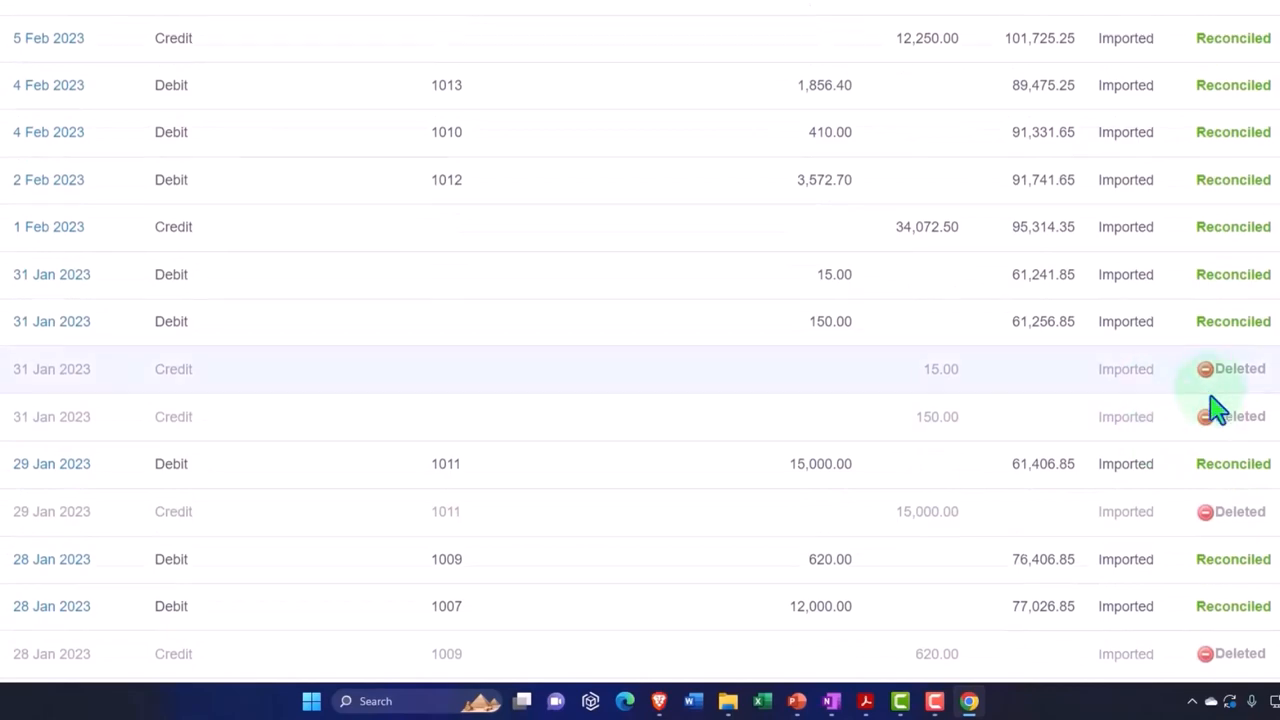
scroll("down", 3)
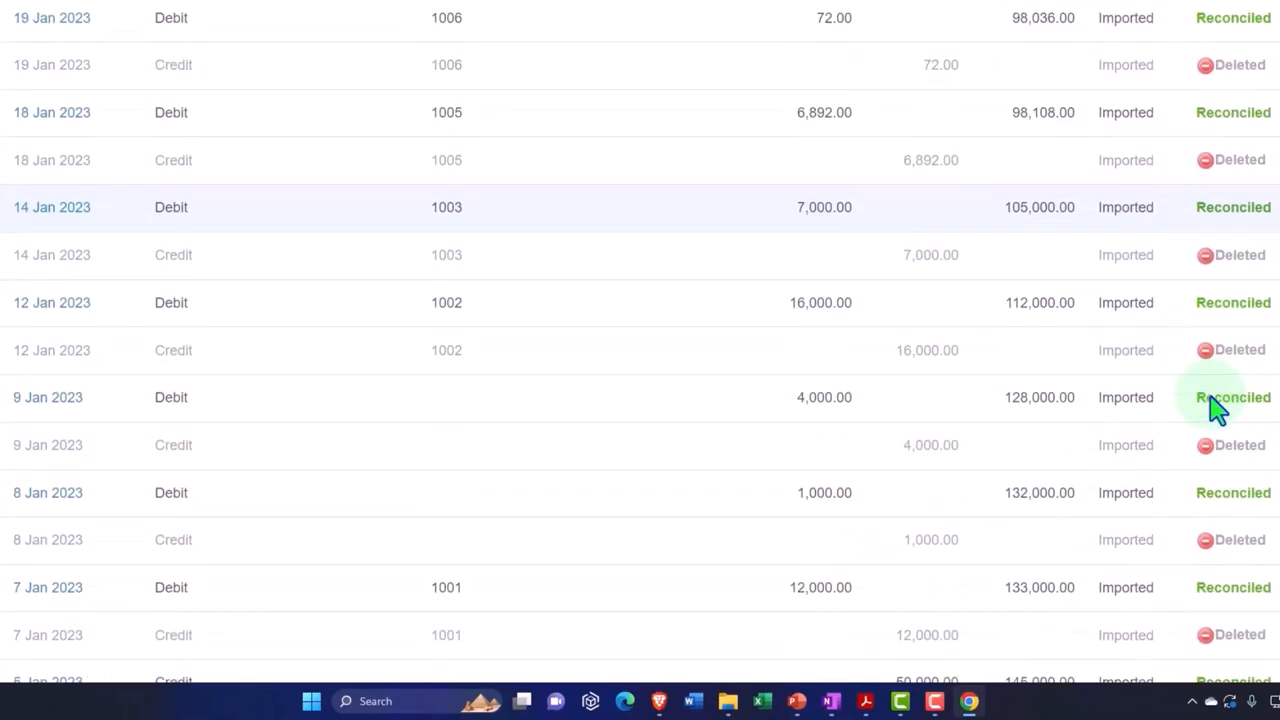
scroll("down", 3)
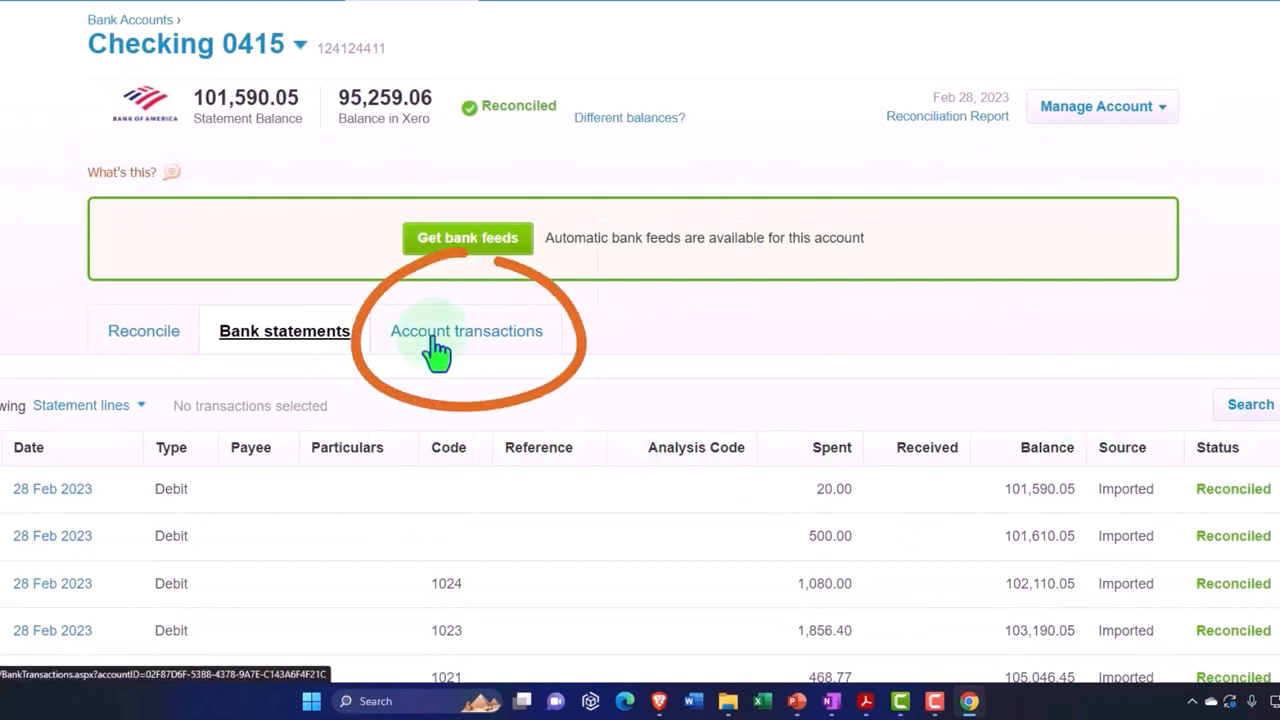
- Scroll through the Checking 0415 account transactions recorded in Xero
left_click(466, 331)
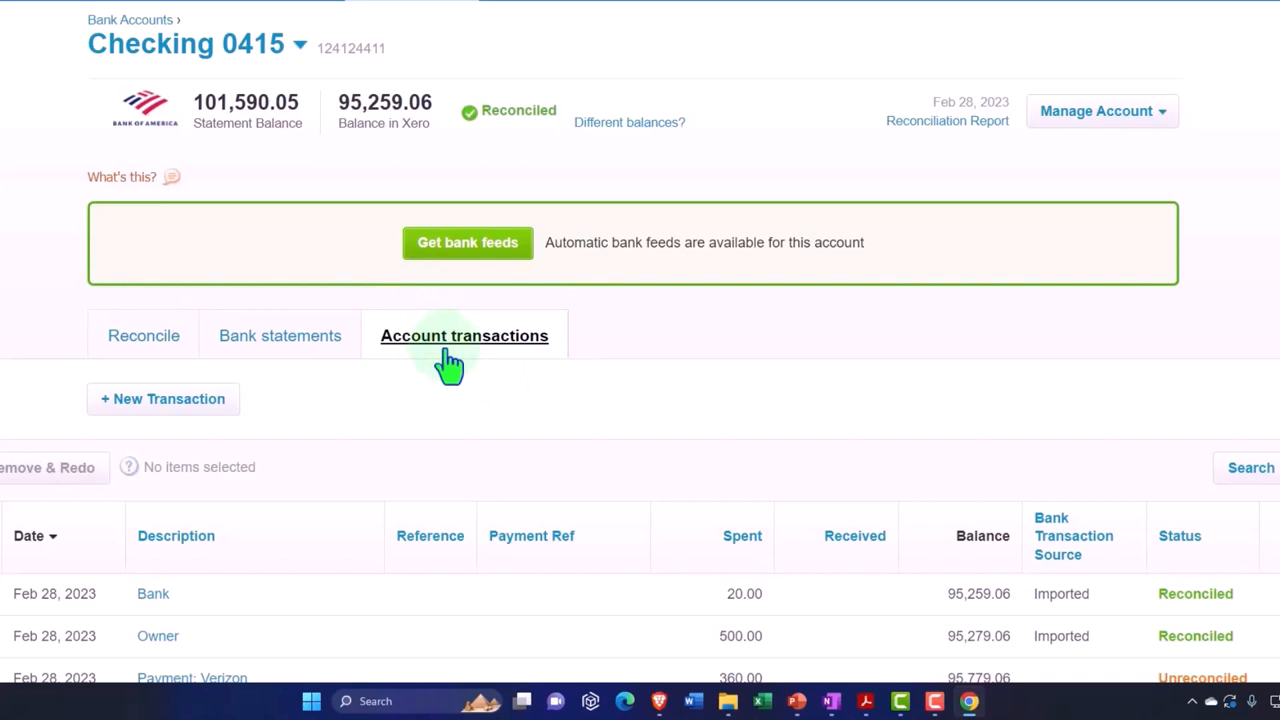
scroll("down", 3)
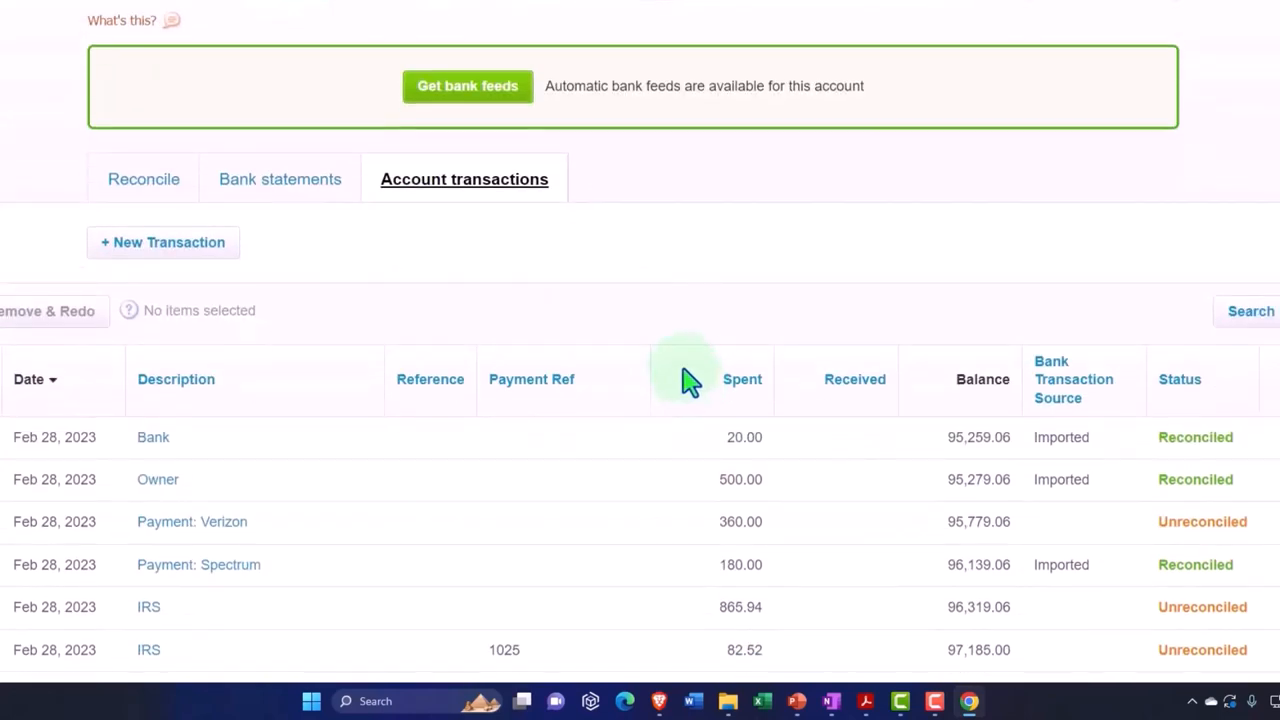
scroll("down", 3)
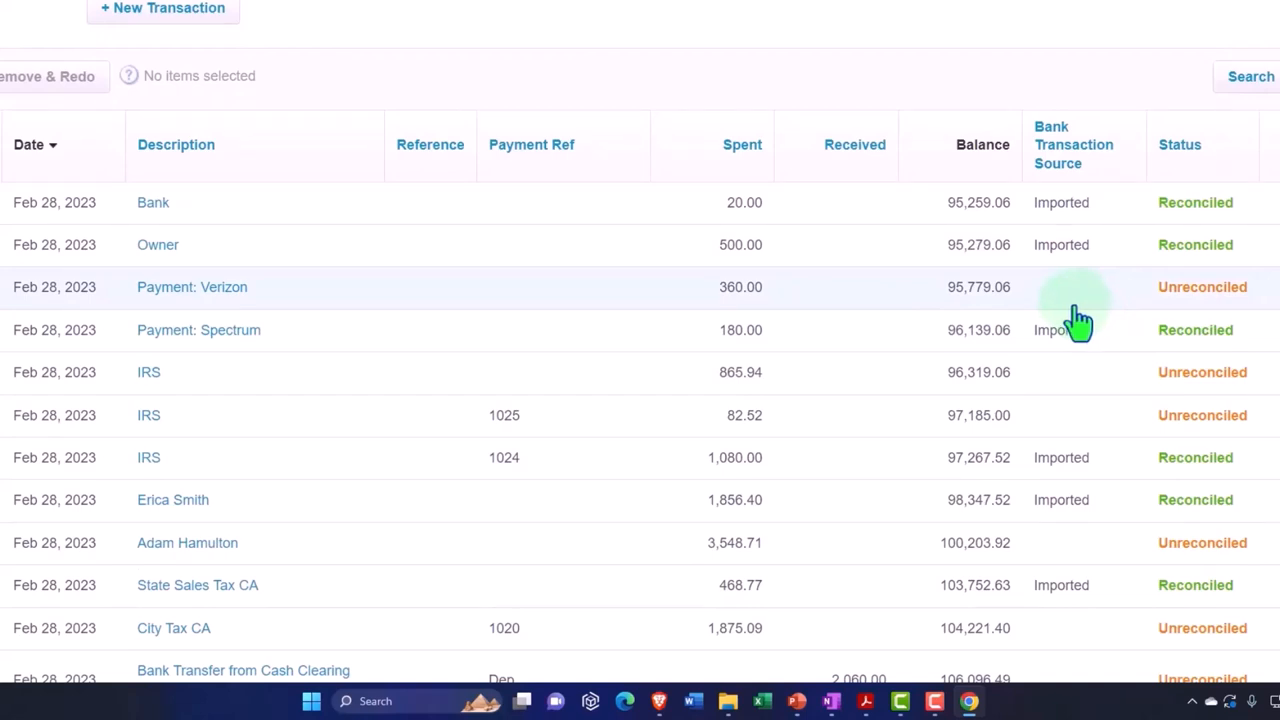
mouse_move(1058, 378)
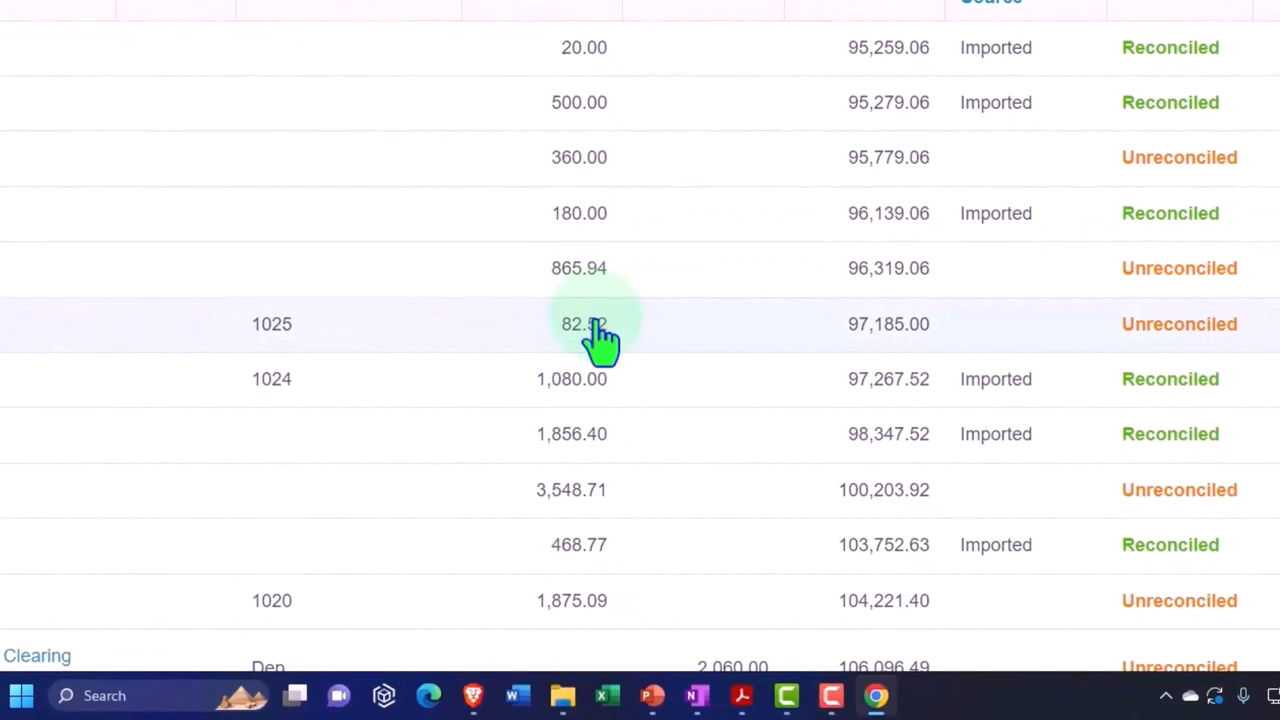
scroll("down", 3)
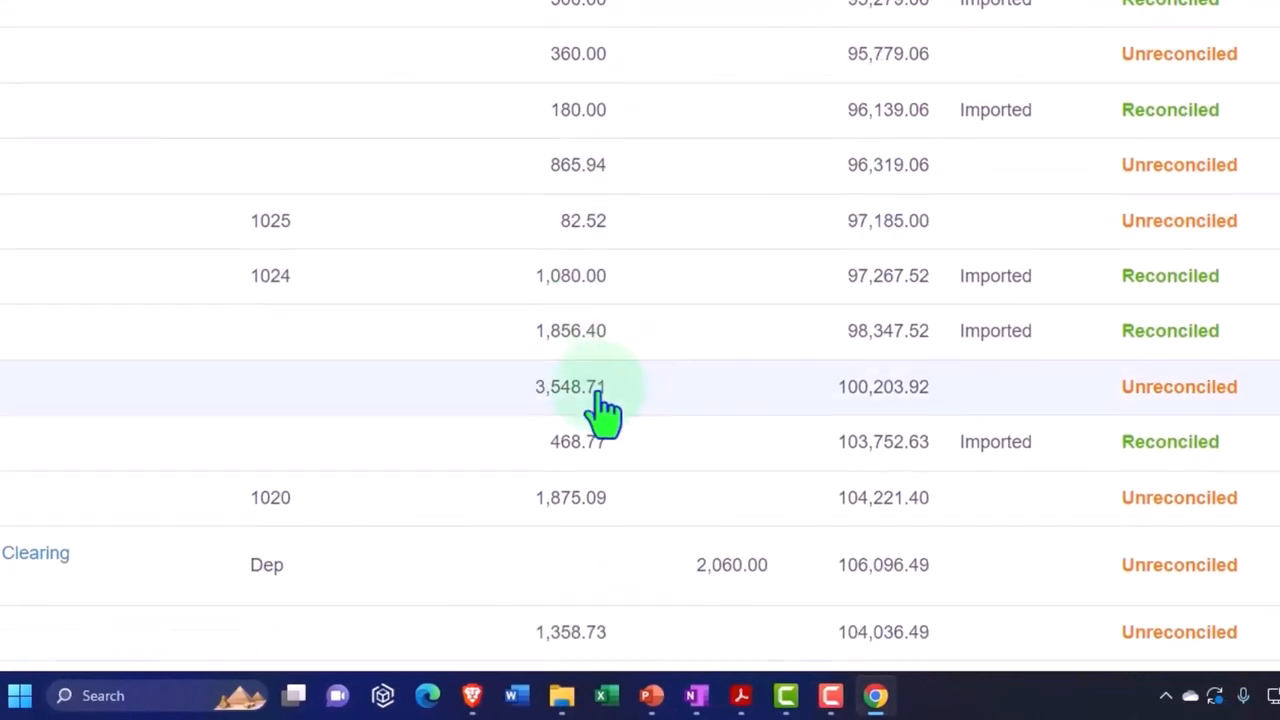
scroll("down", 3)
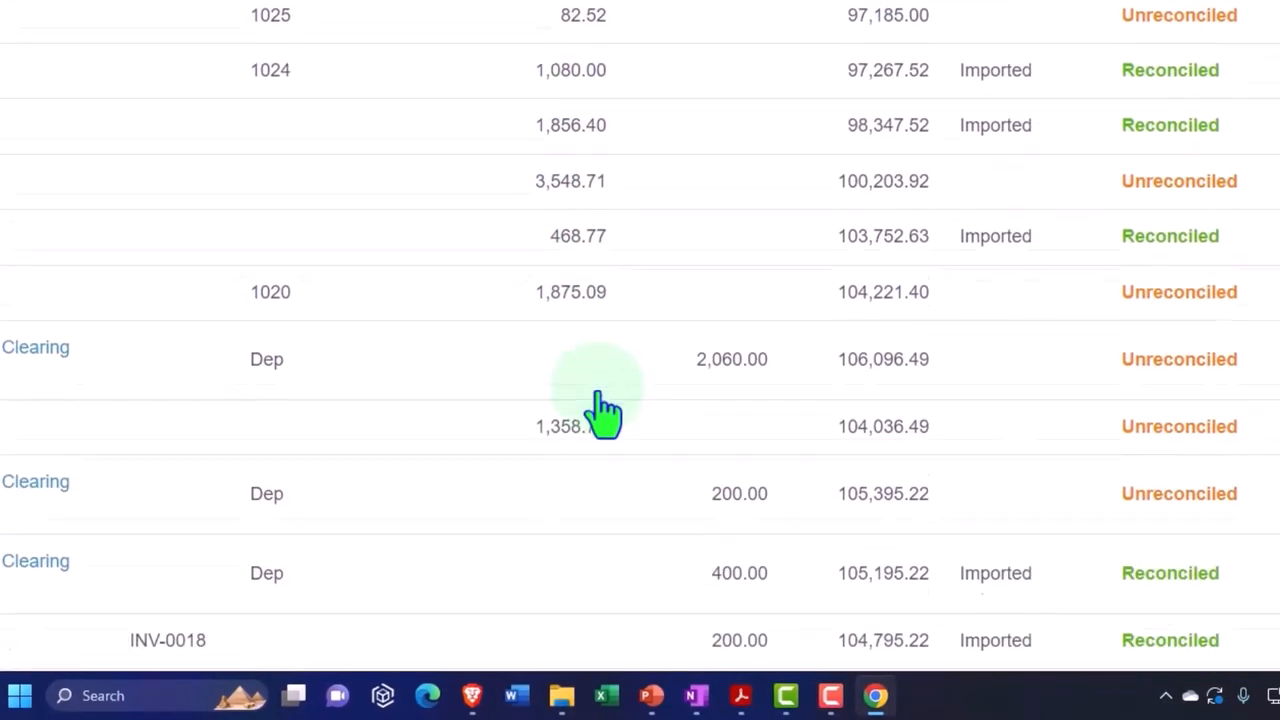
scroll("down", 3)
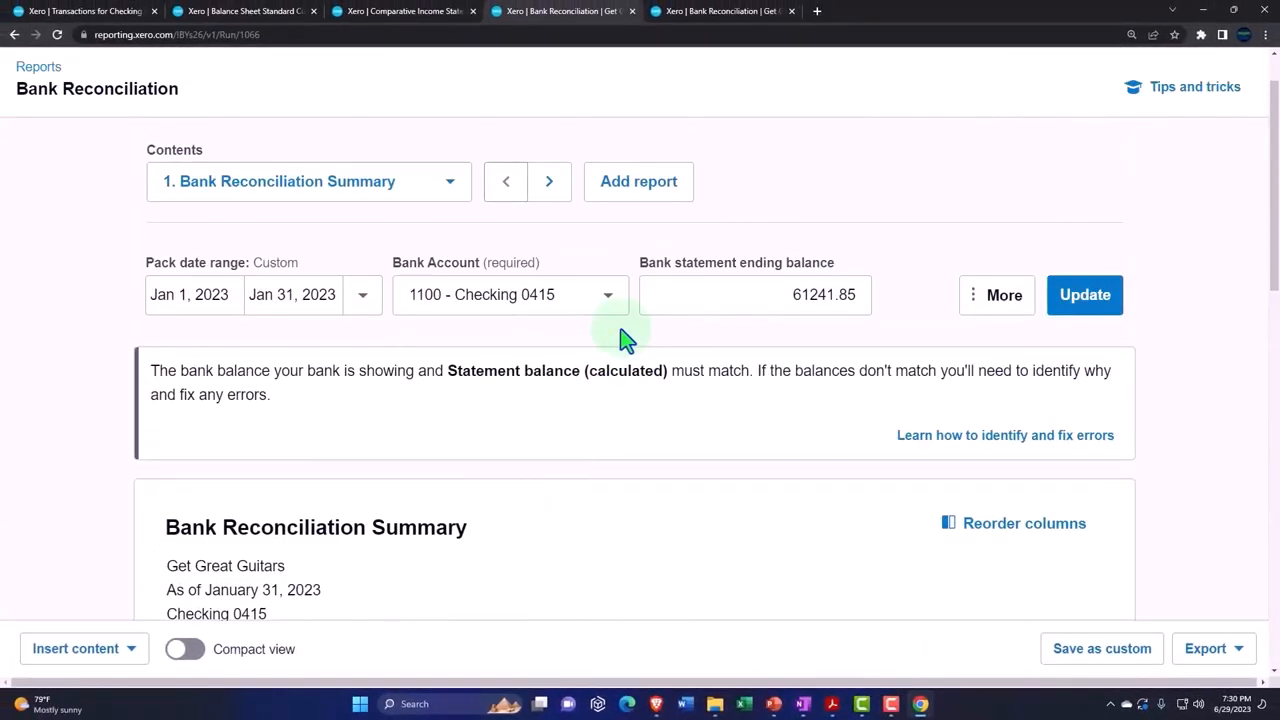
- Review the February 2023 report's Totals Summary and outstanding payments and receipts
left_click(1085, 294)
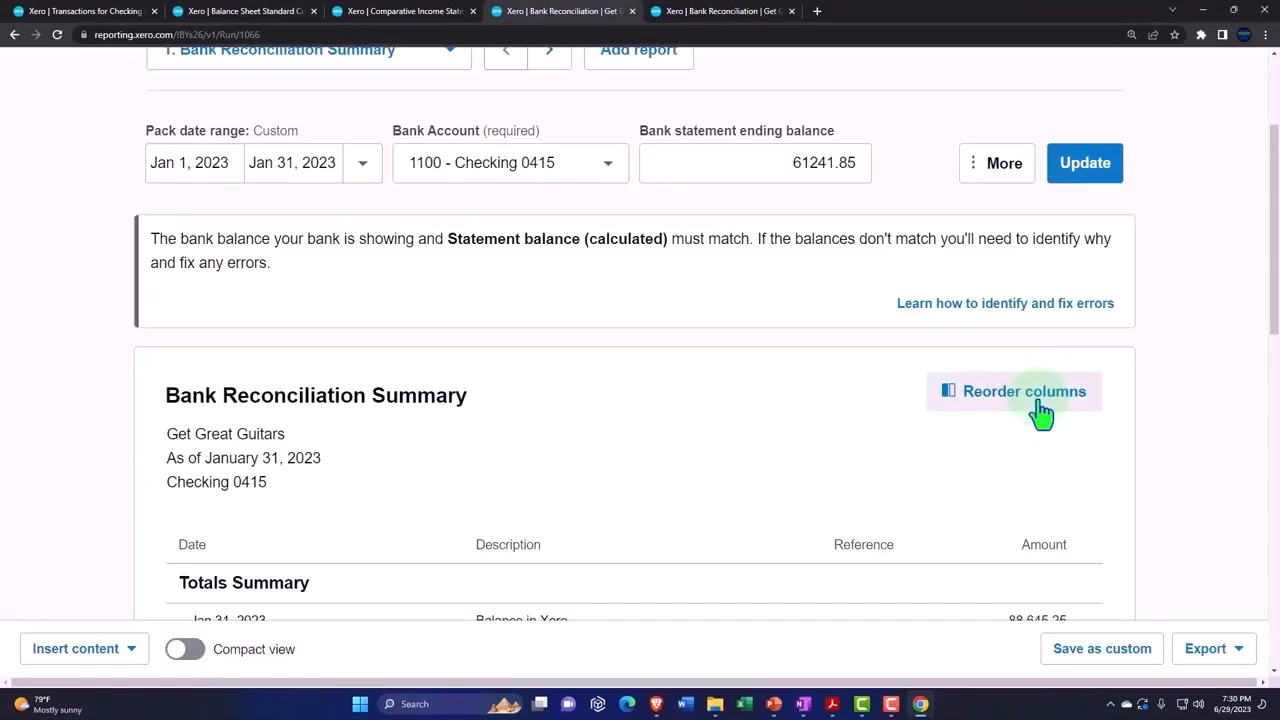
scroll("down", 3)
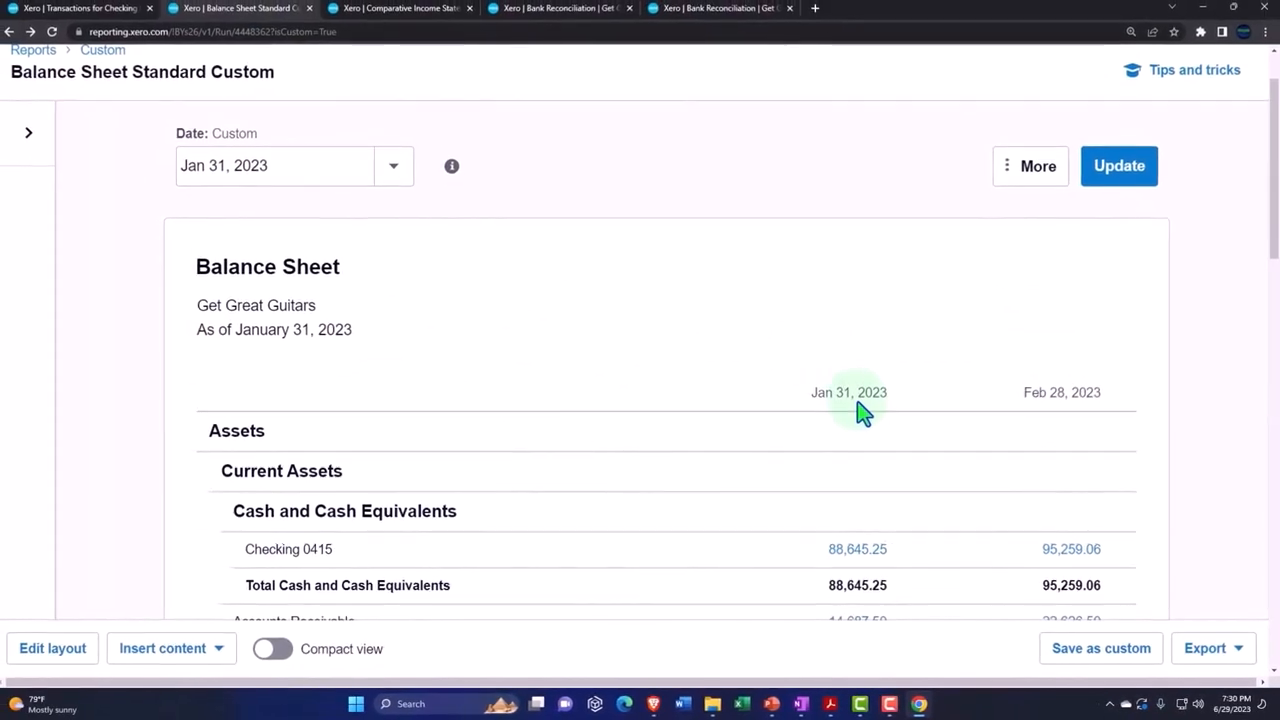
scroll("down", 3)
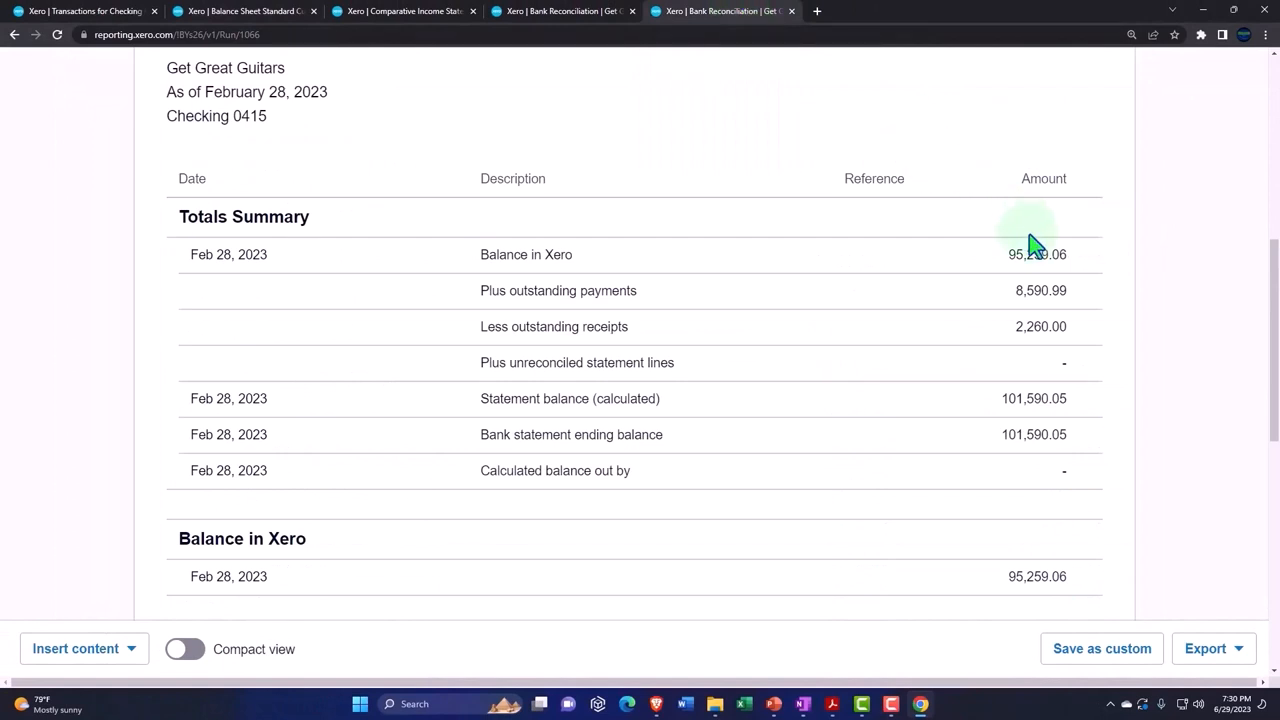
mouse_move(1050, 305)
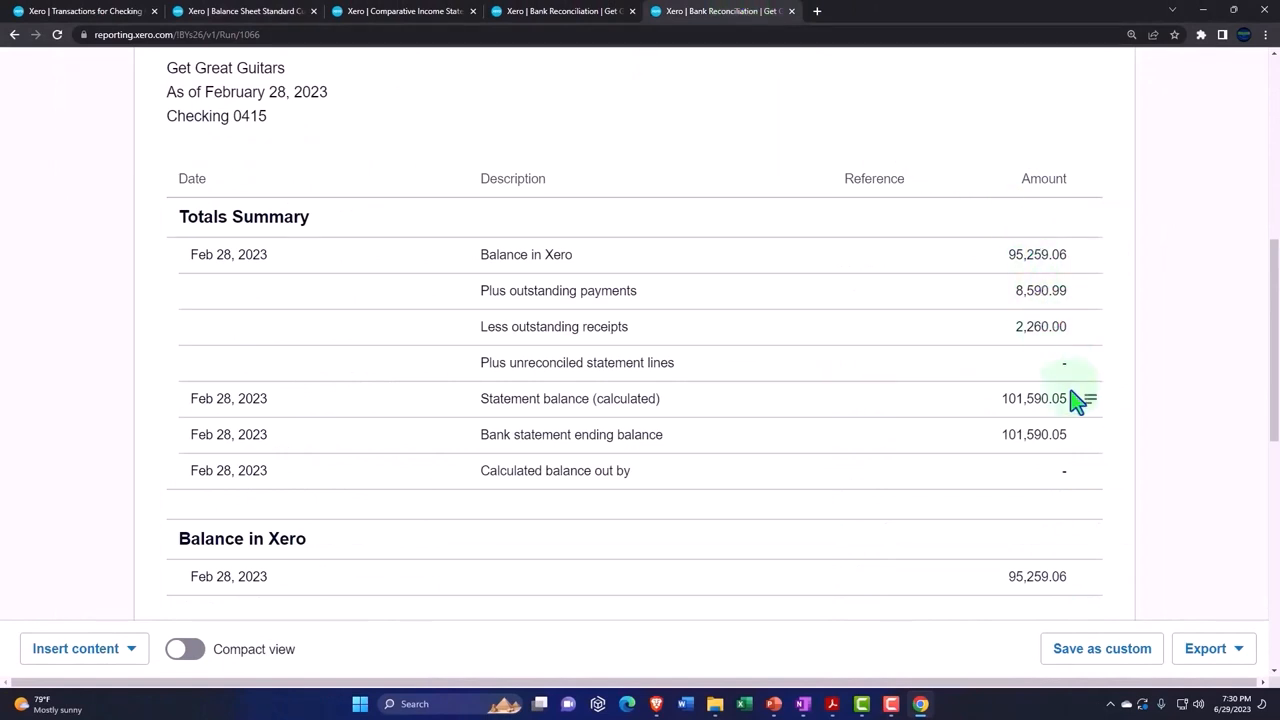
mouse_move(1030, 423)
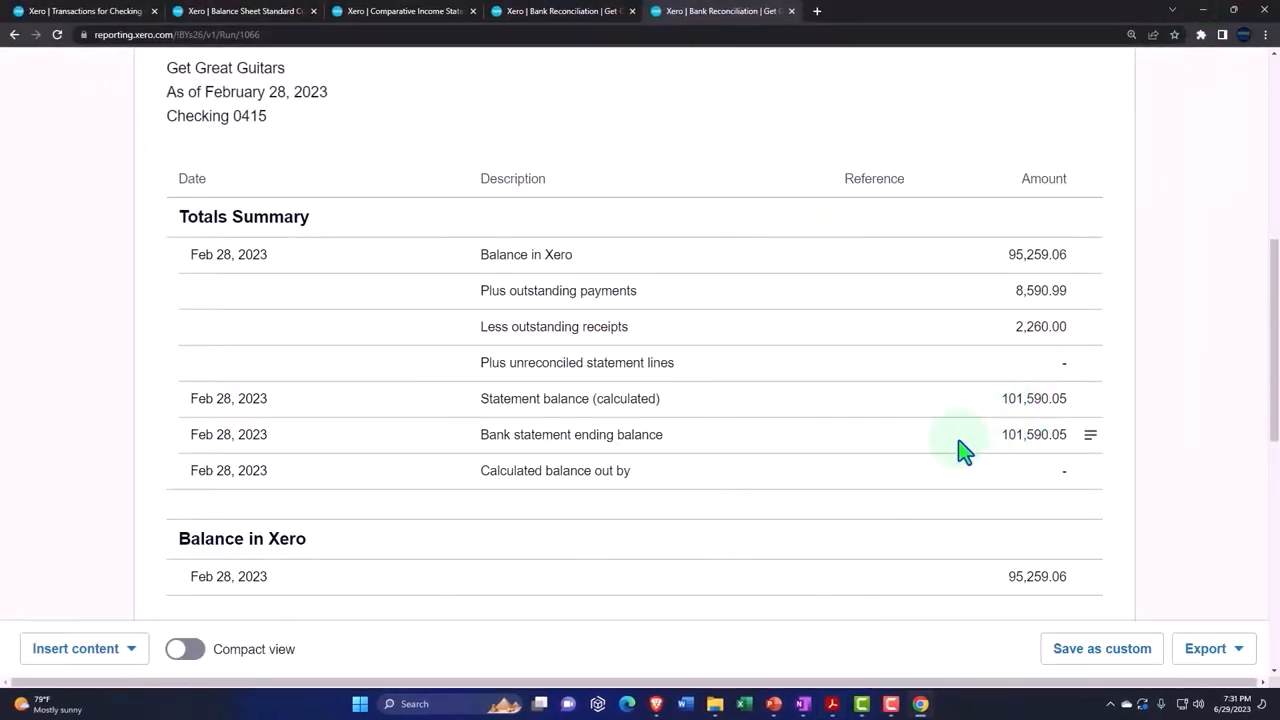
scroll("down", 3)
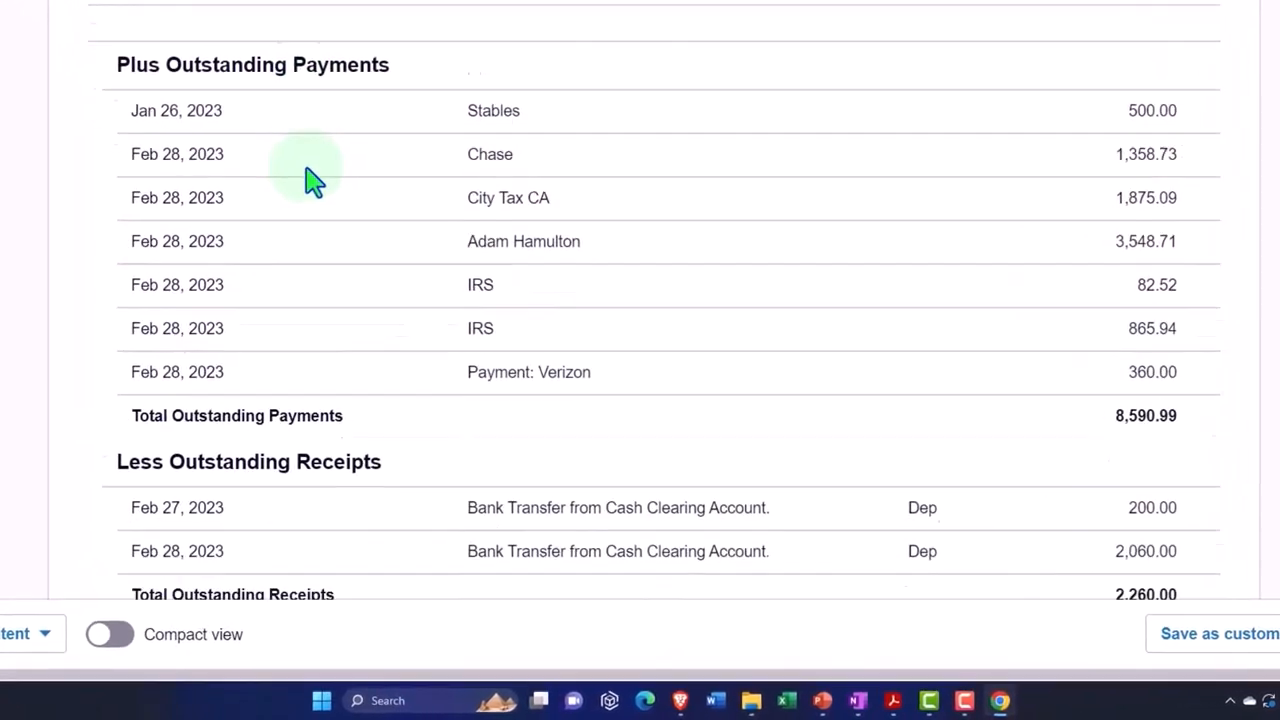
scroll("down", 3)
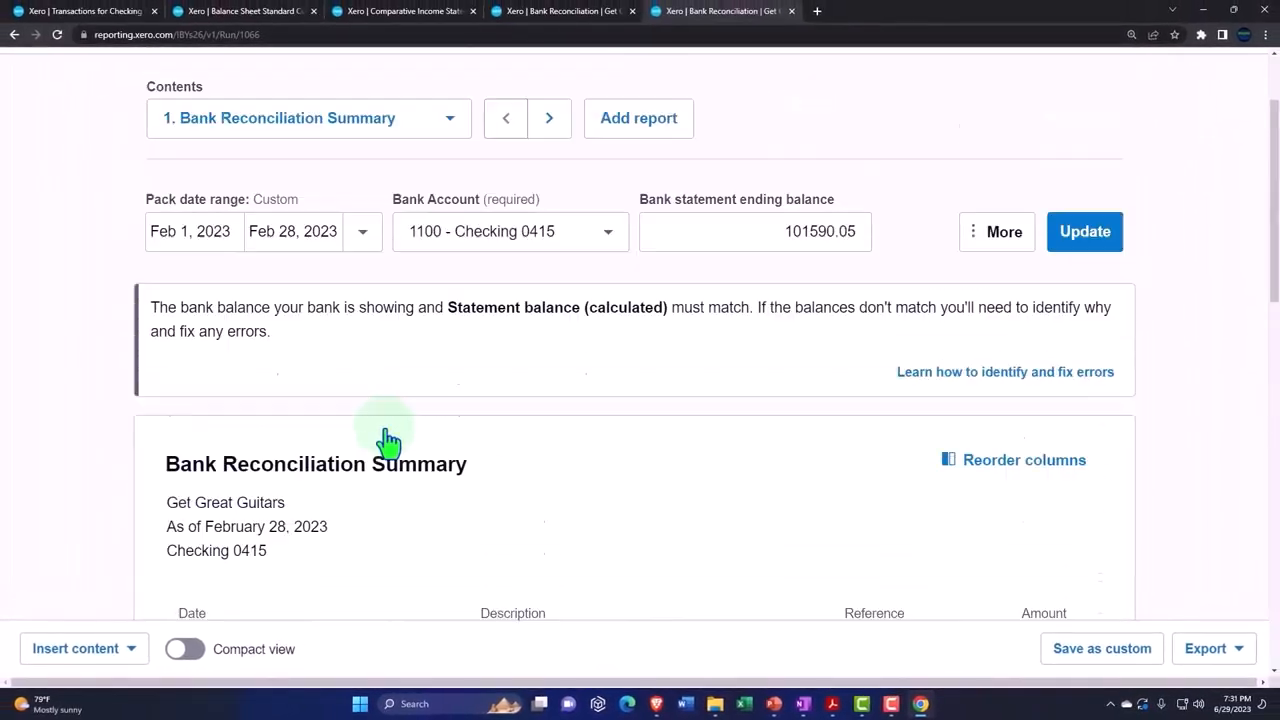
- Duplicate the reconciliation tab and open Trial Balance from Reports by searching 'trial'
right_click(720, 11)
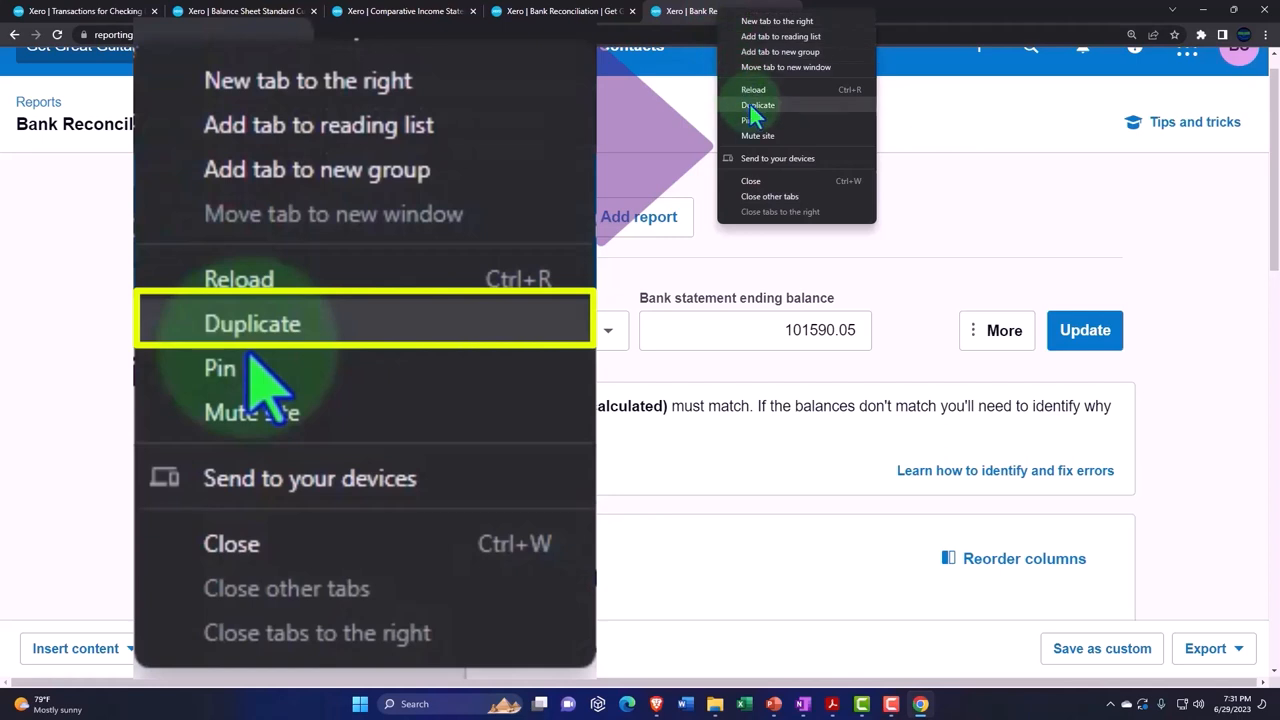
left_click(252, 323)
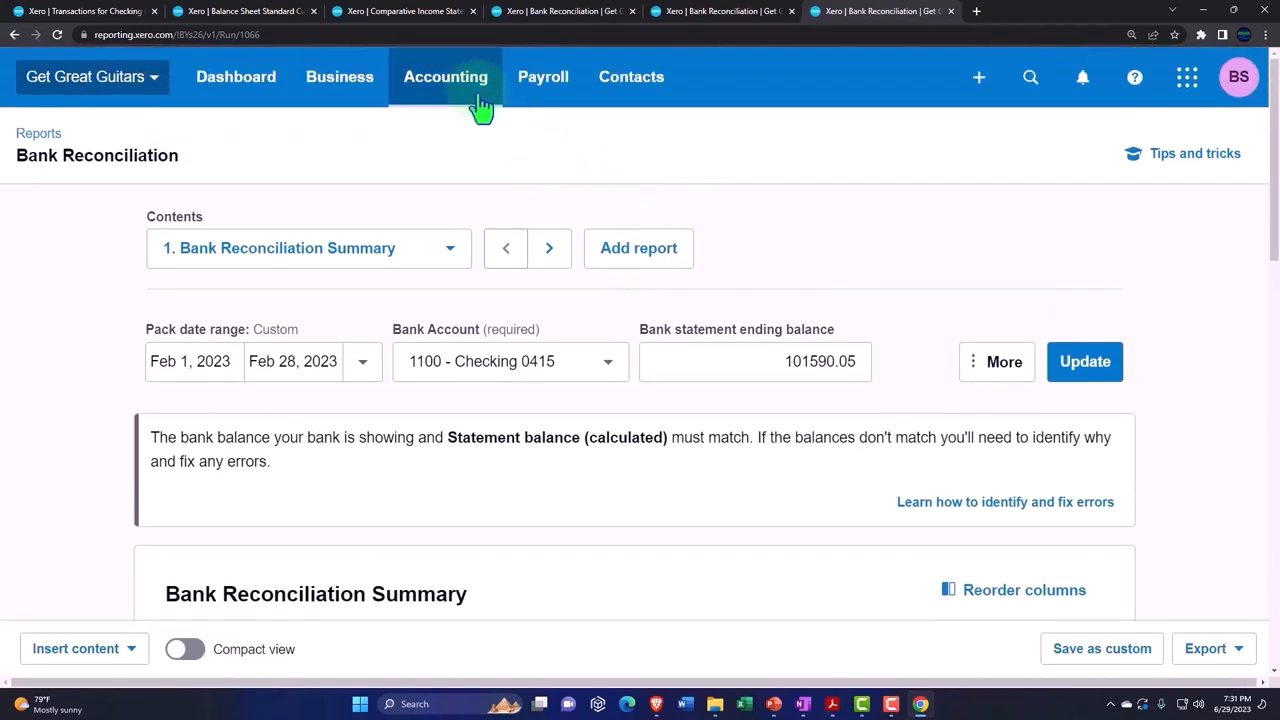
left_click(446, 76)
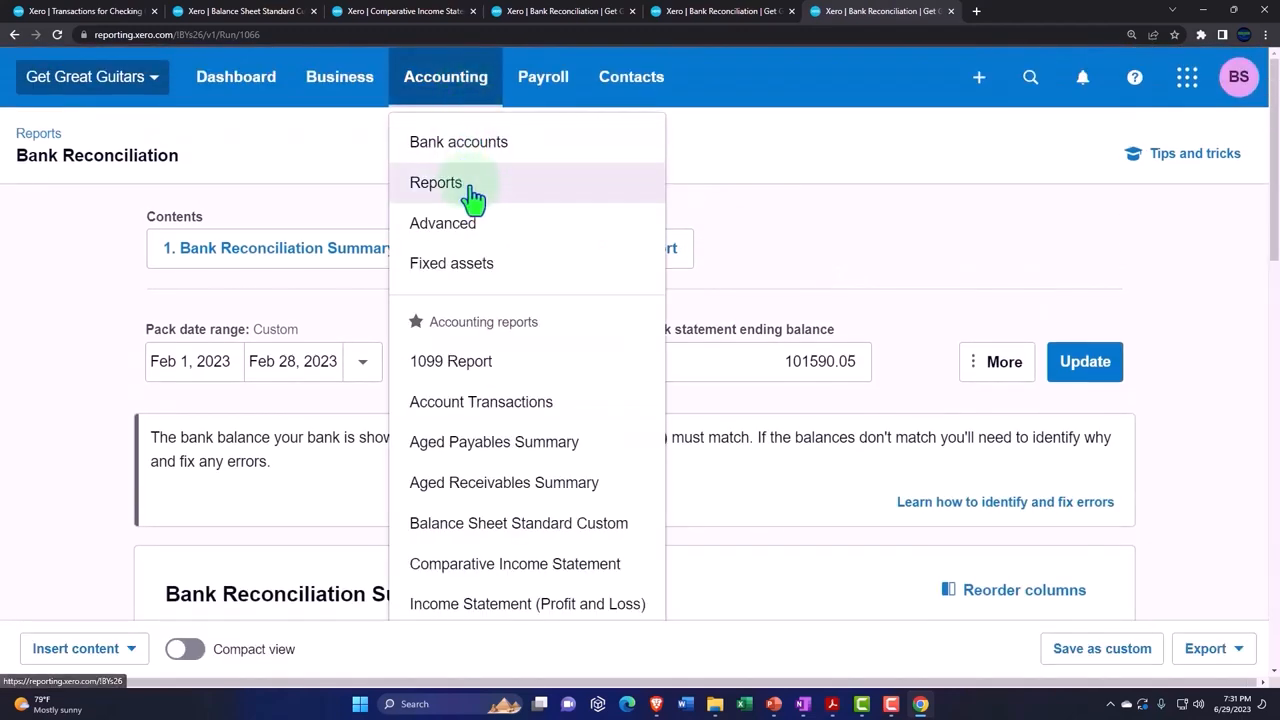
left_click(435, 182)
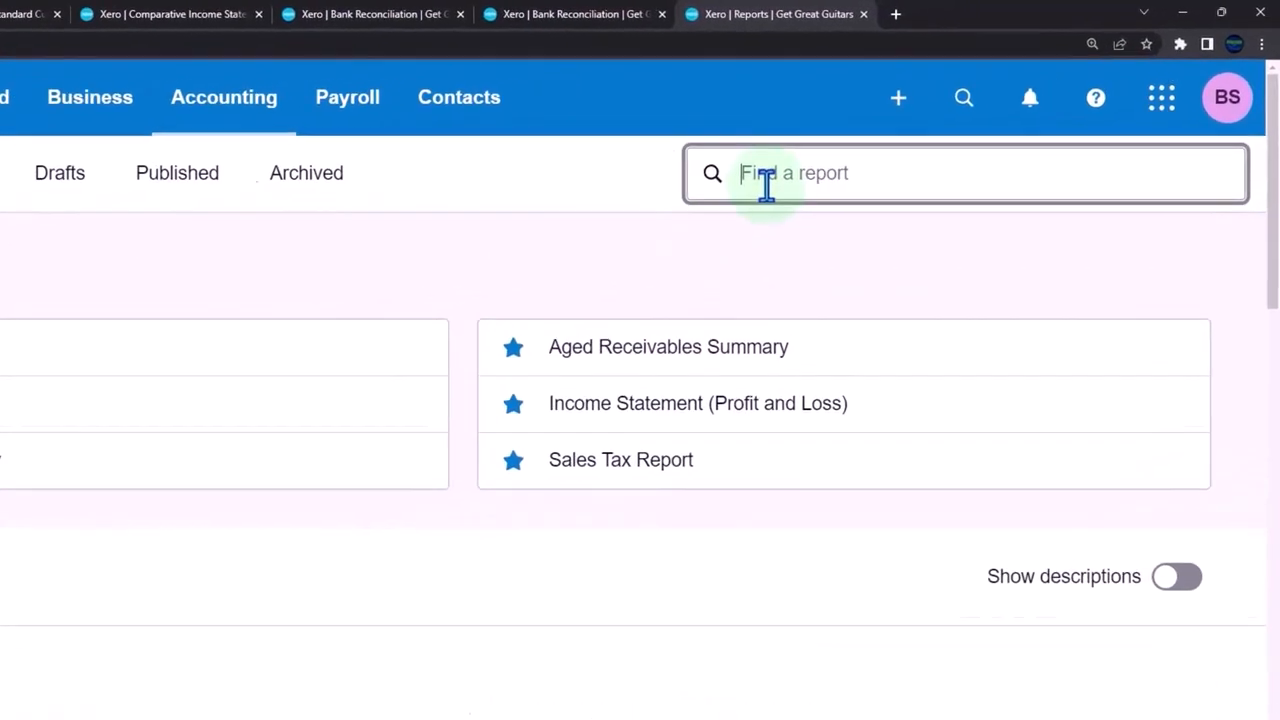
type("trial")
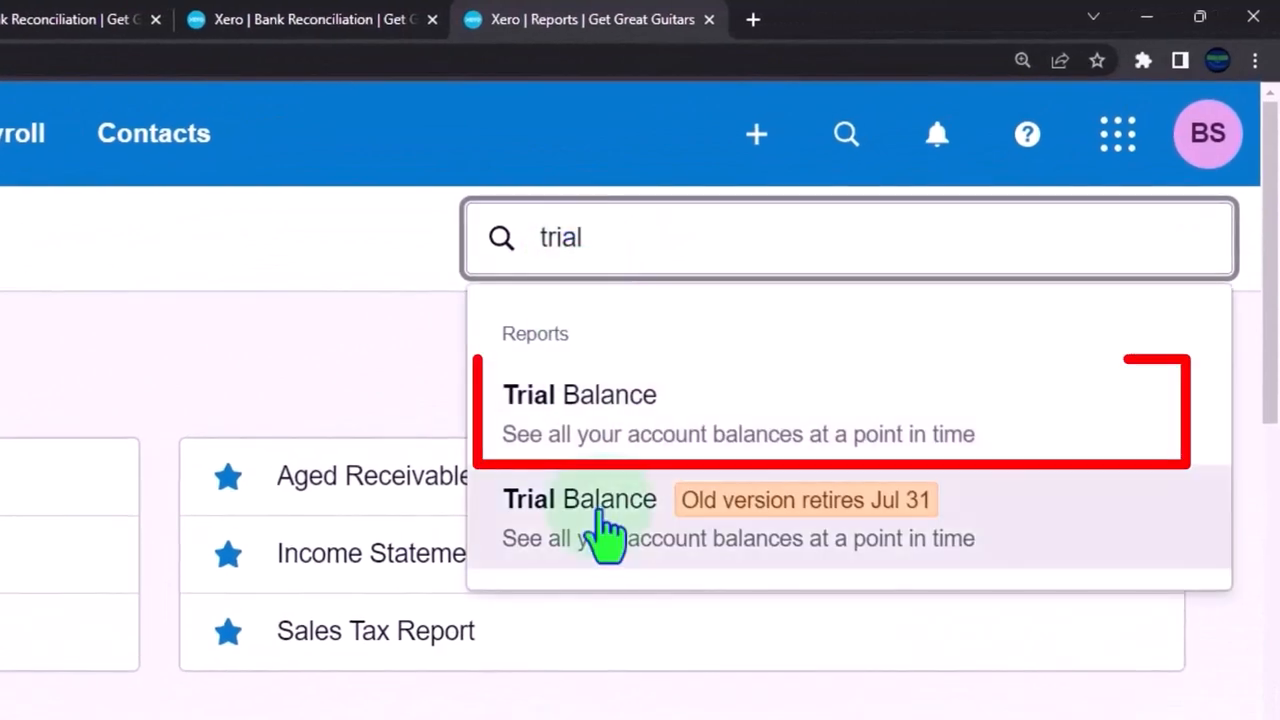
left_click(600, 520)
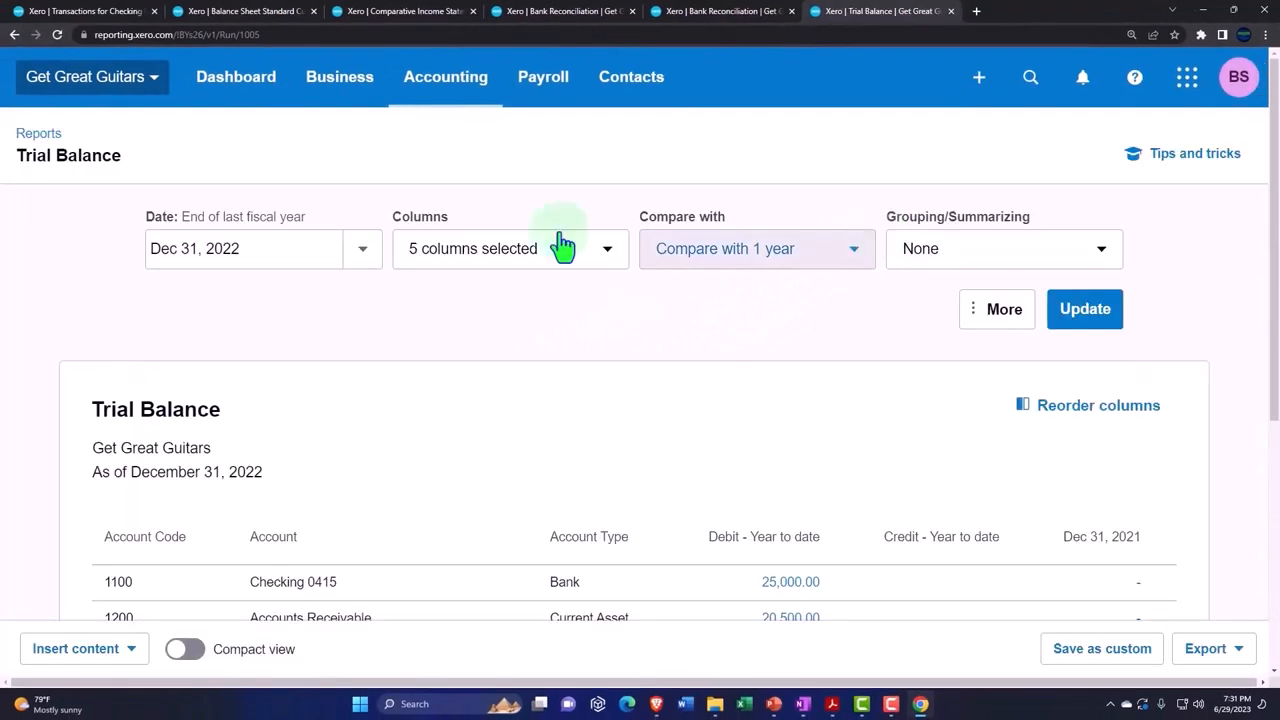
- Set a Dec 31, 2023 custom date and scroll to the 302,921.26 debit and credit totals
left_click(362, 248)
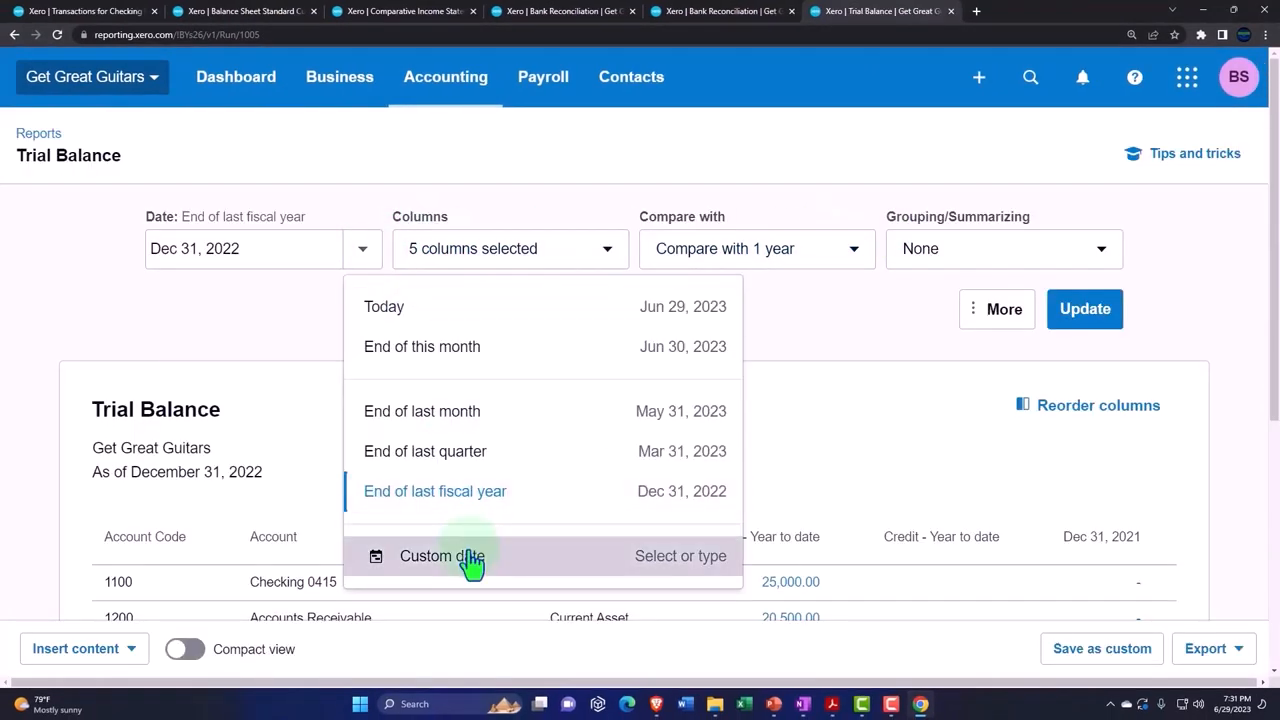
left_click(441, 556)
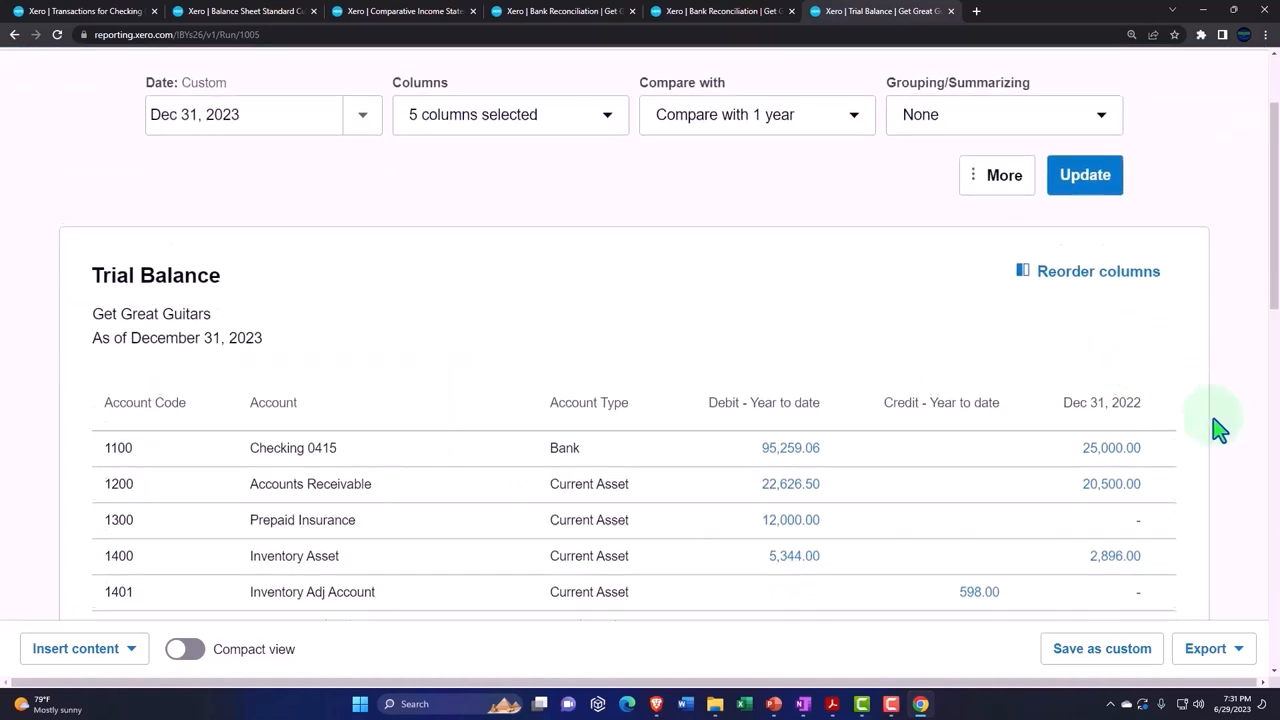
scroll("down", 3)
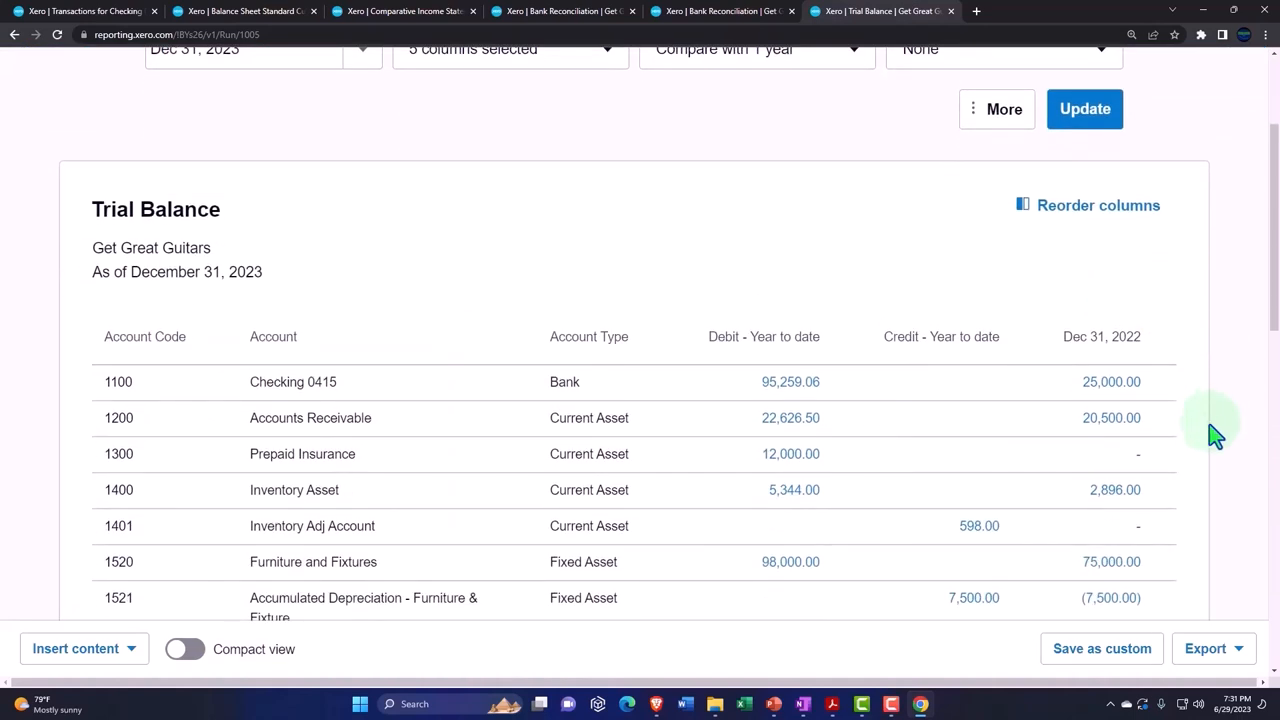
scroll("down", 3)
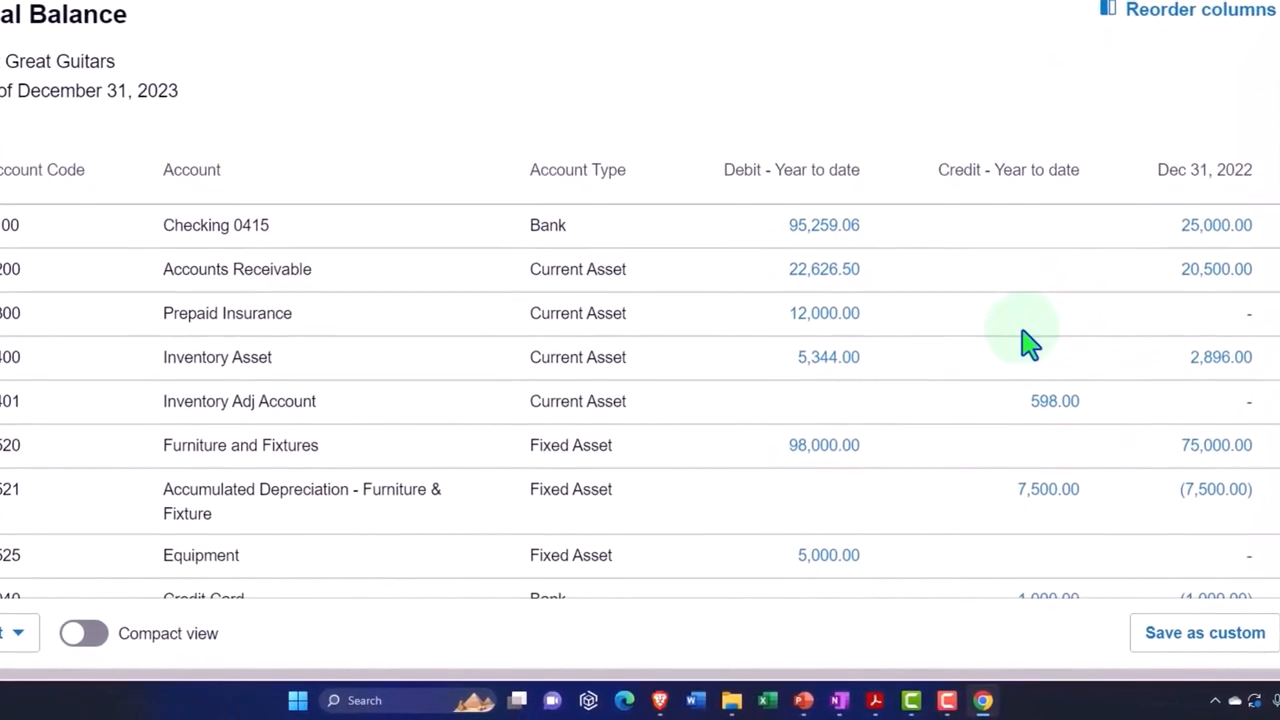
scroll("down", 3)
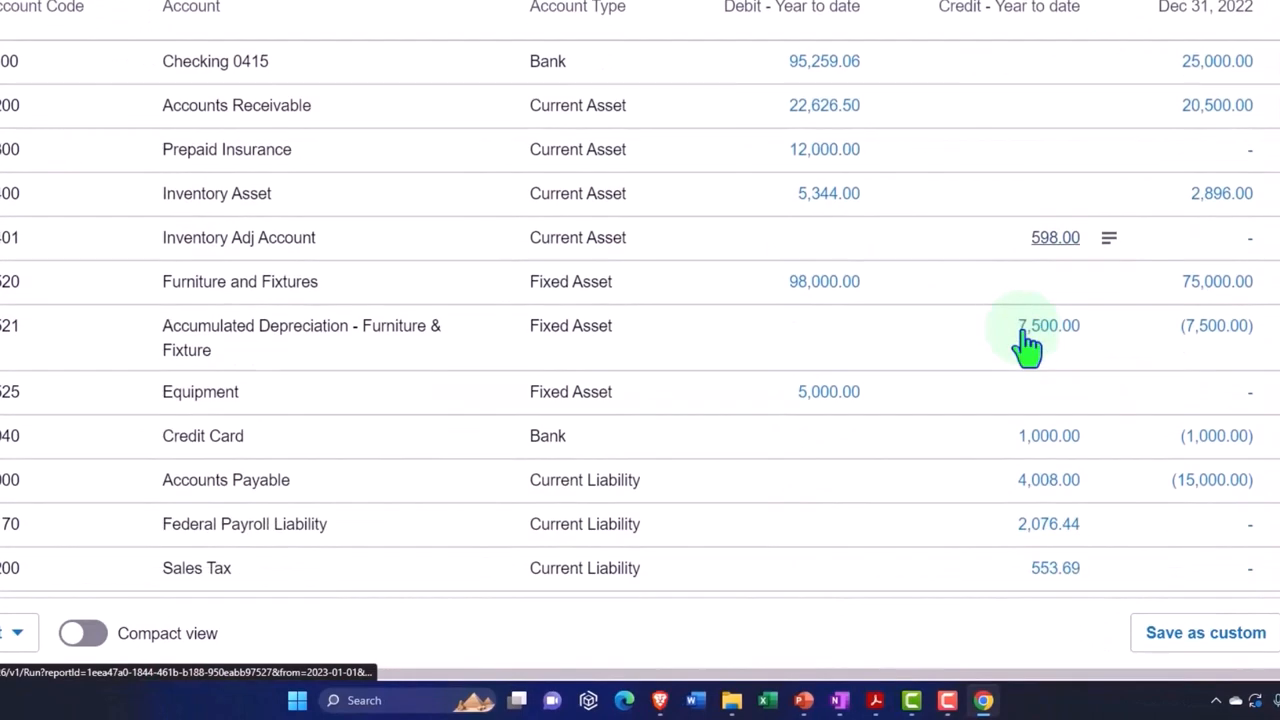
scroll("down", 3)
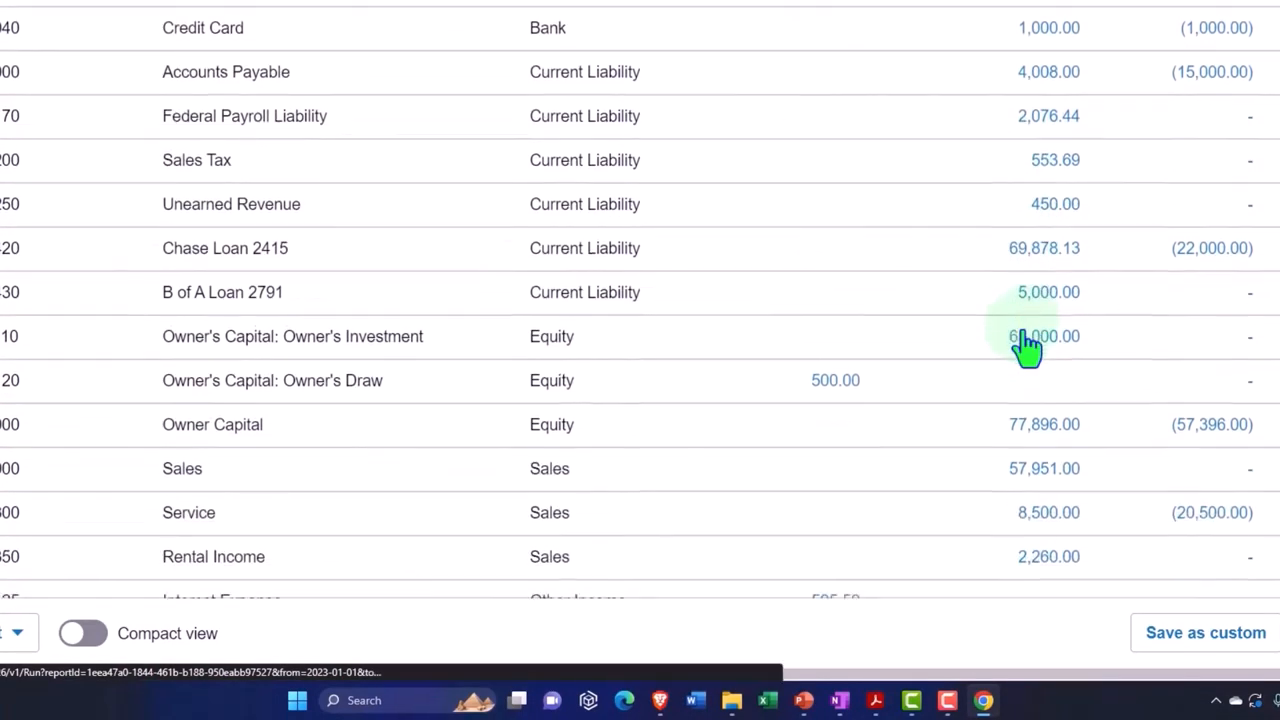
scroll("down", 3)
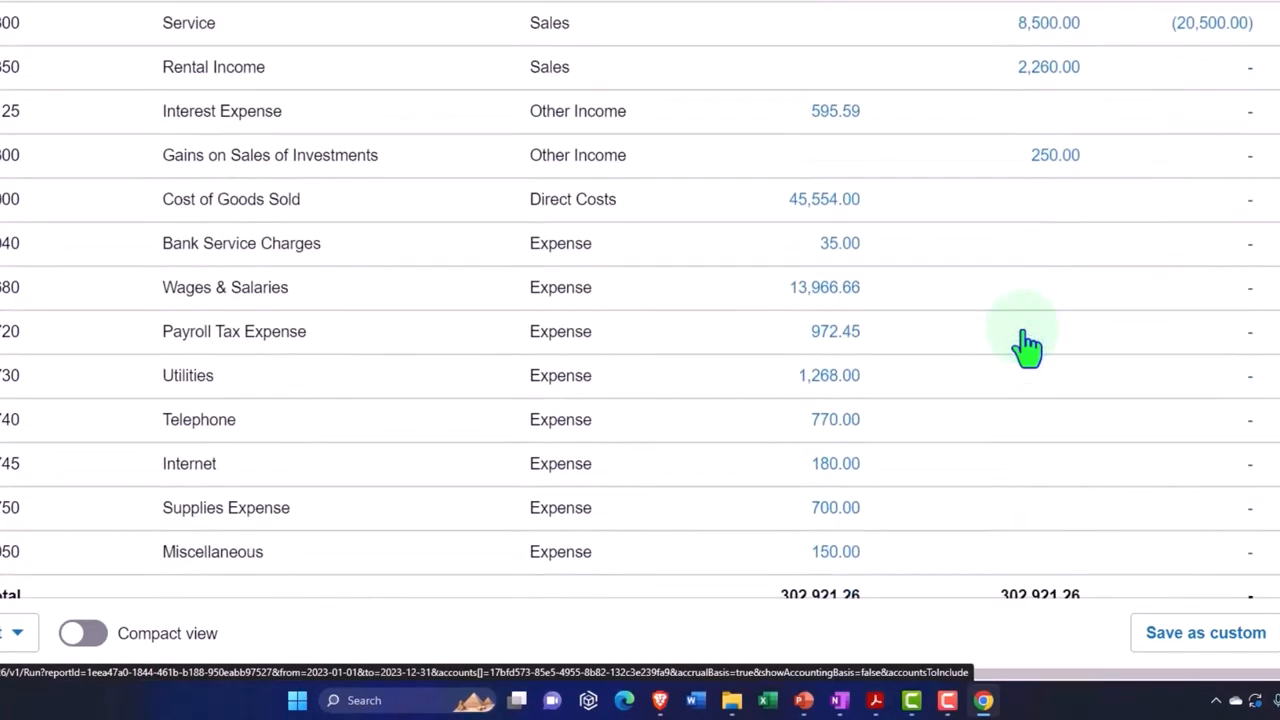
scroll("down", 3)
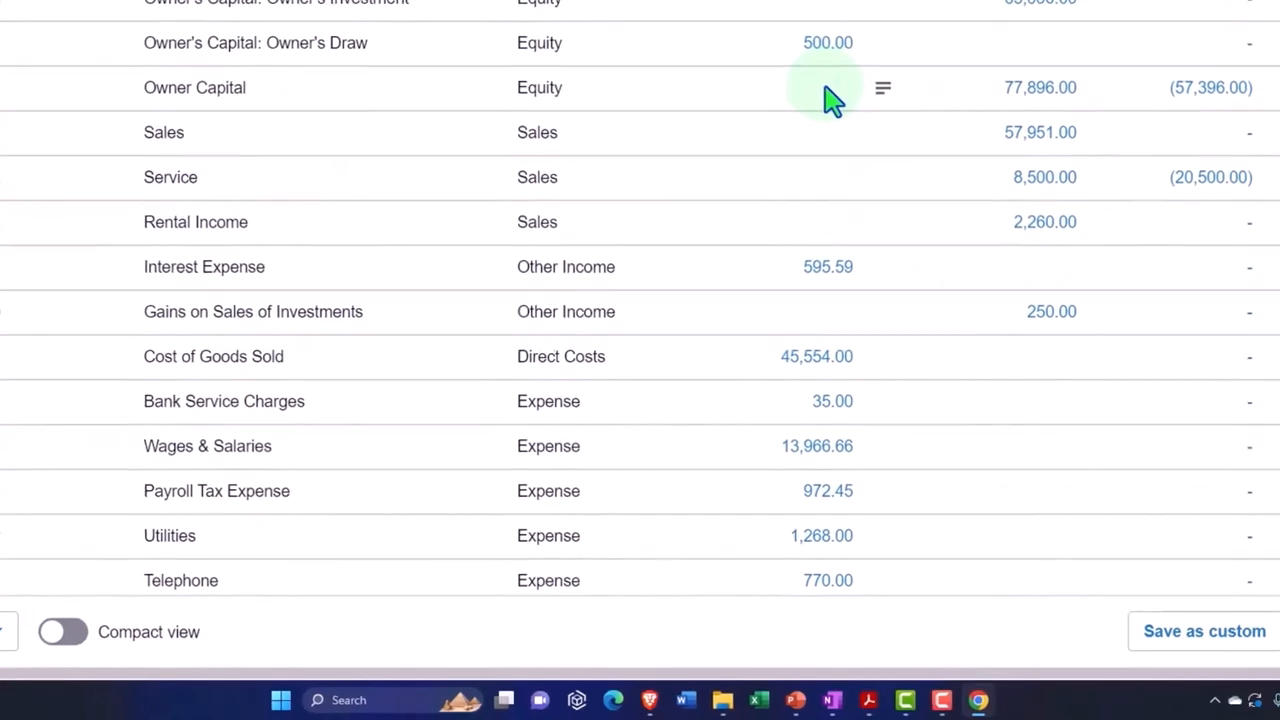
scroll("down", 3)
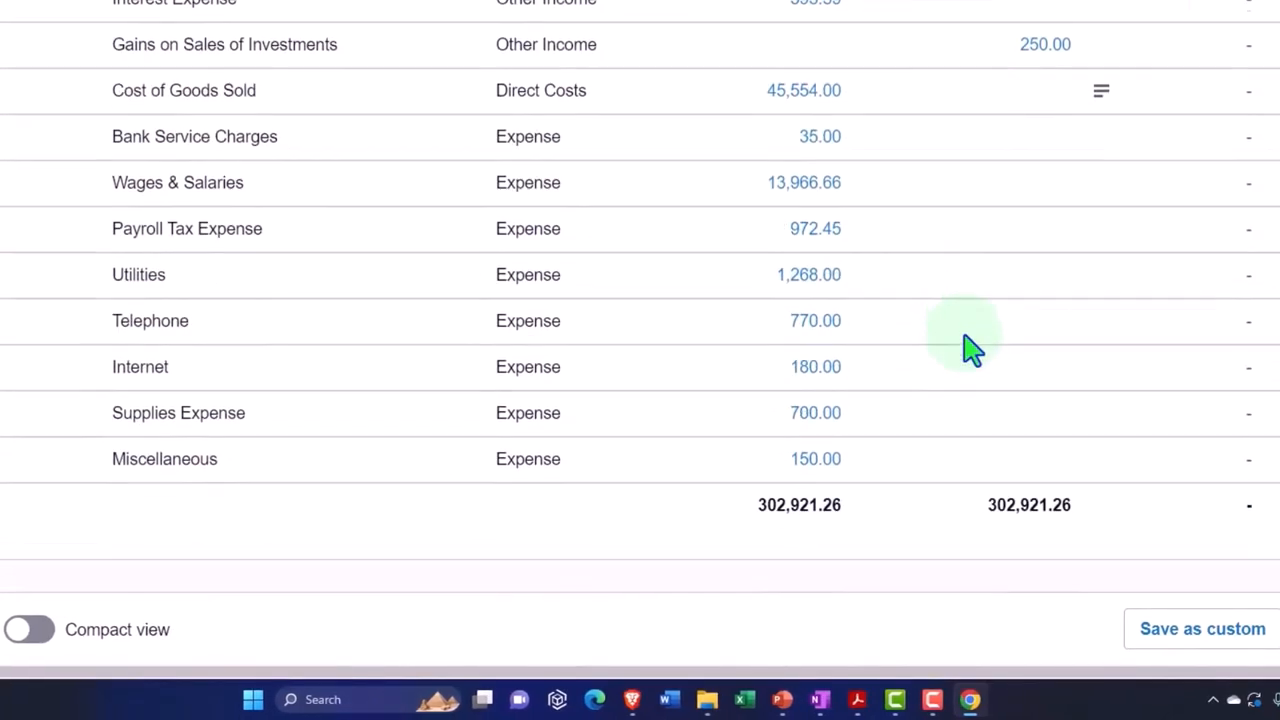
mouse_move(970, 345)
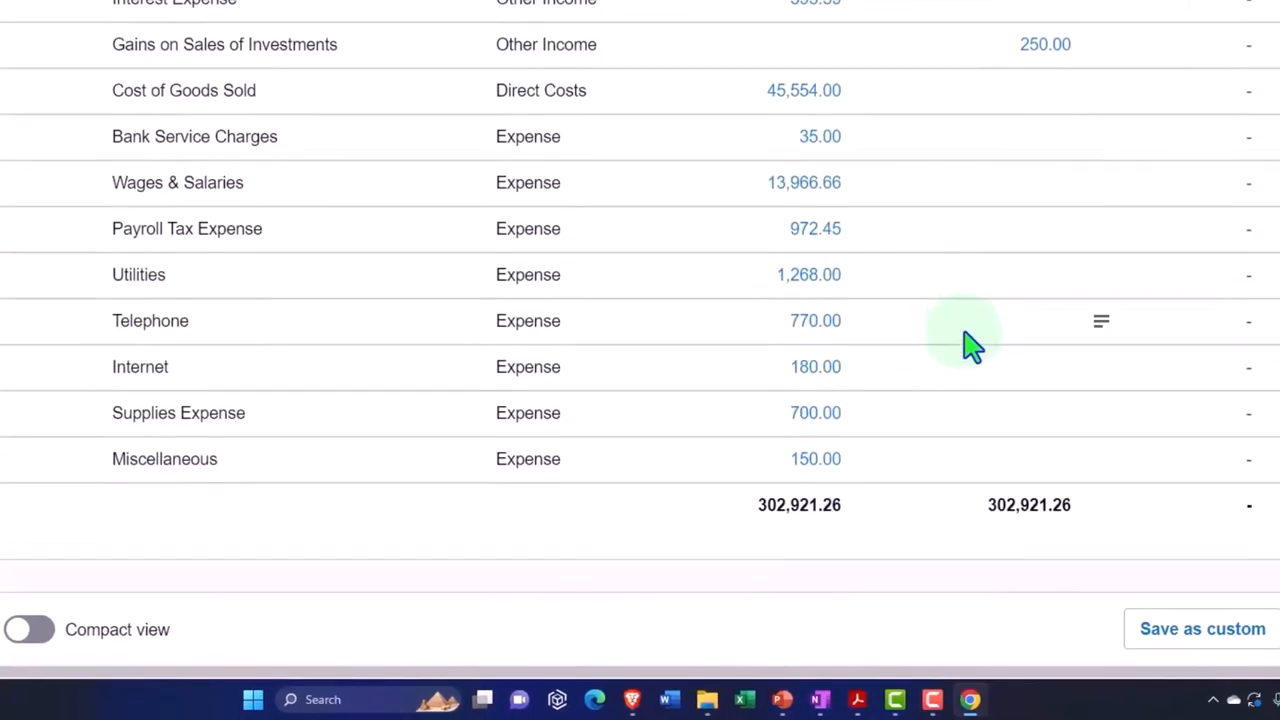